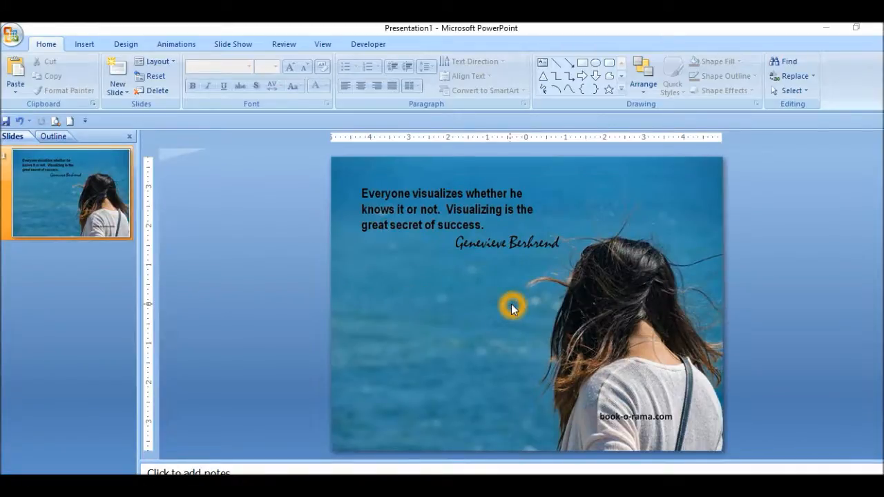
pyautogui.moveTo(272, 366)
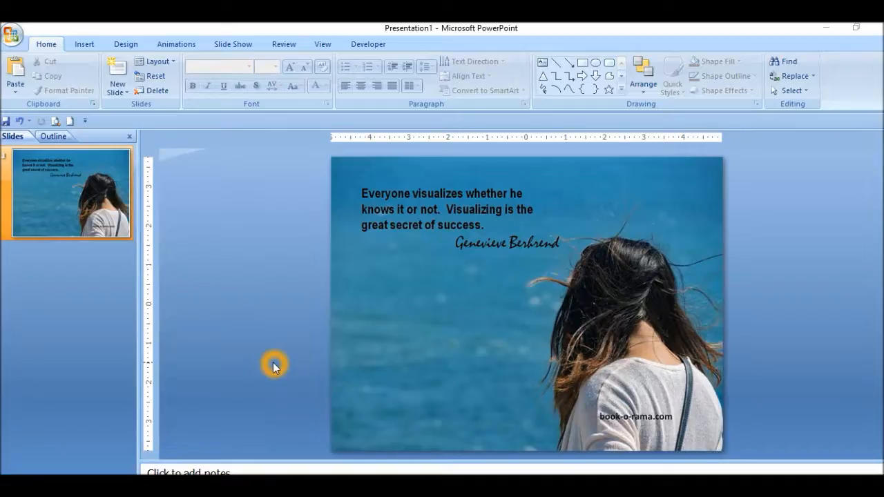
pyautogui.moveTo(250, 252)
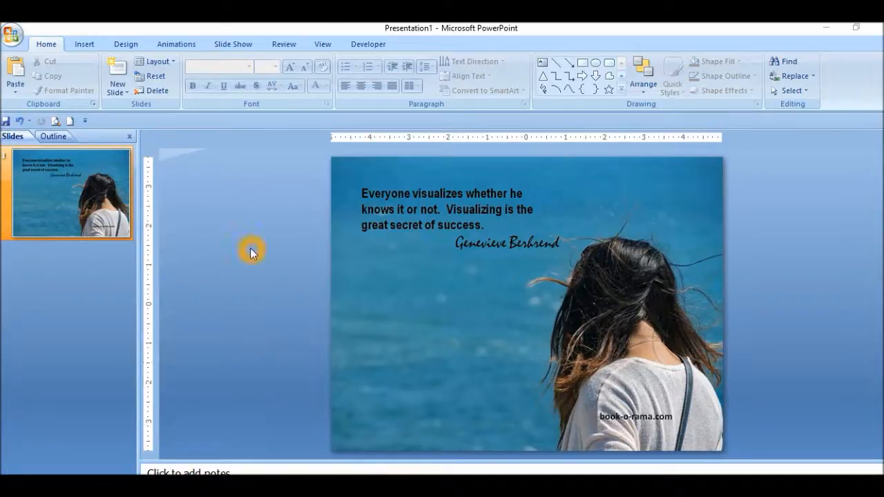
pyautogui.moveTo(67, 73)
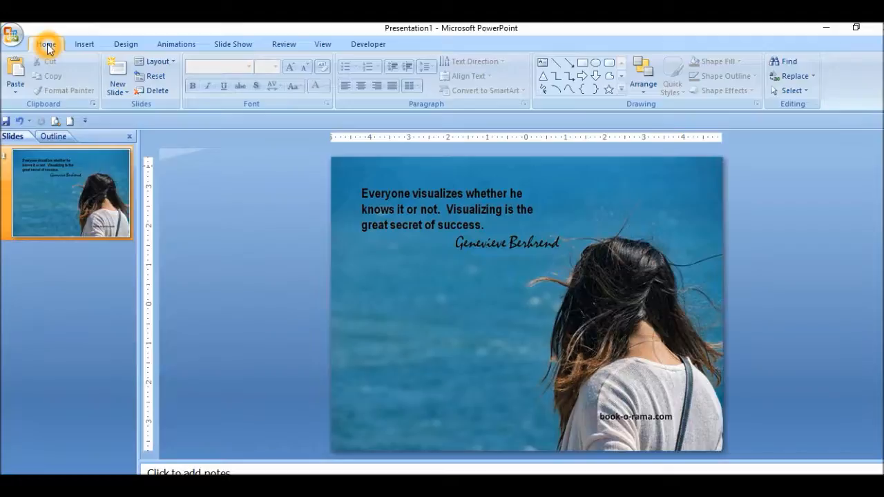
# - Create a new blank presentation, Presentation2, from the Office button's New dialog
pyautogui.click(12, 33)
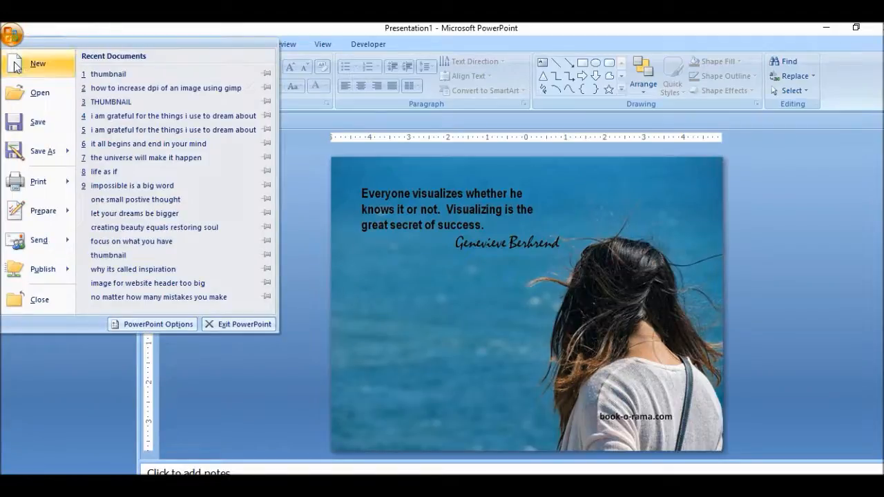
pyautogui.click(38, 63)
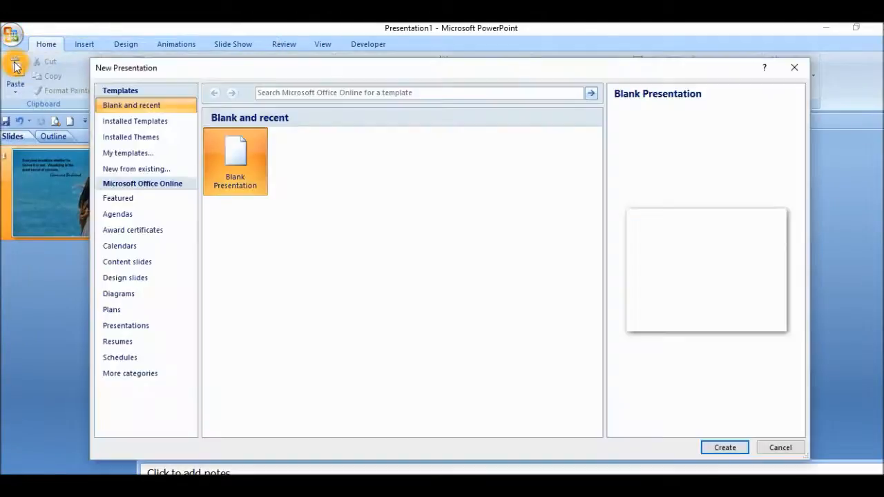
pyautogui.moveTo(702, 435)
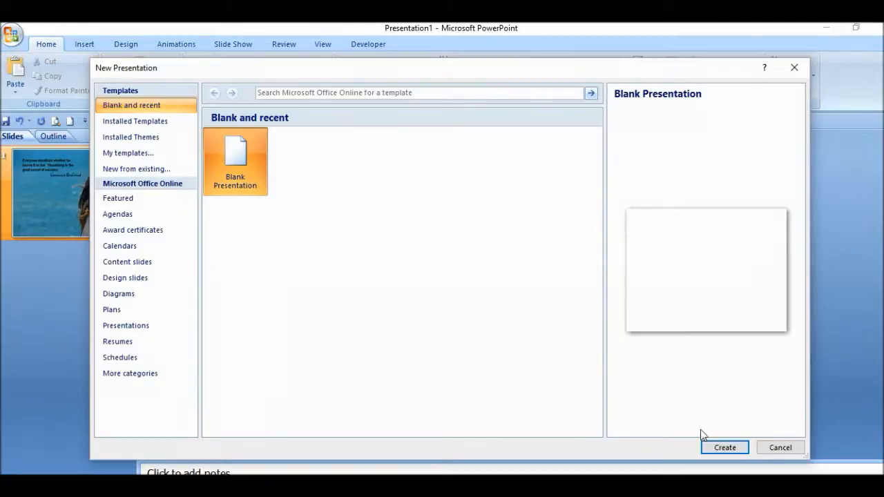
pyautogui.click(723, 448)
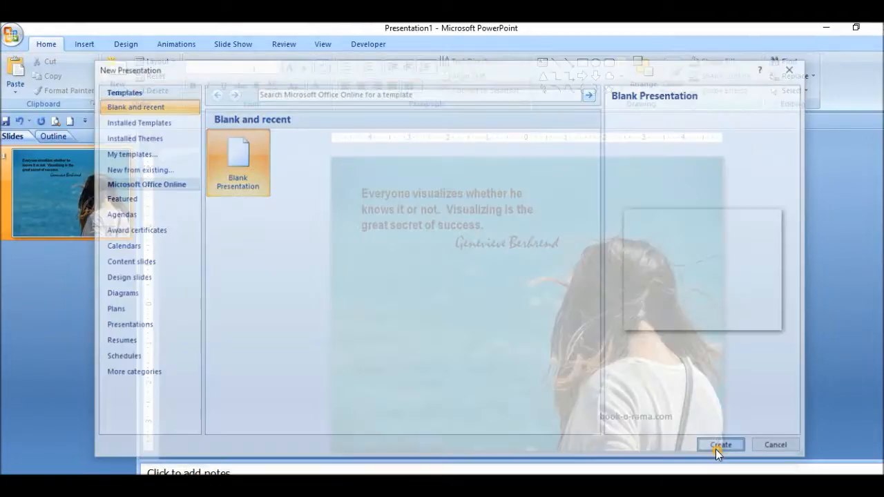
pyautogui.click(720, 444)
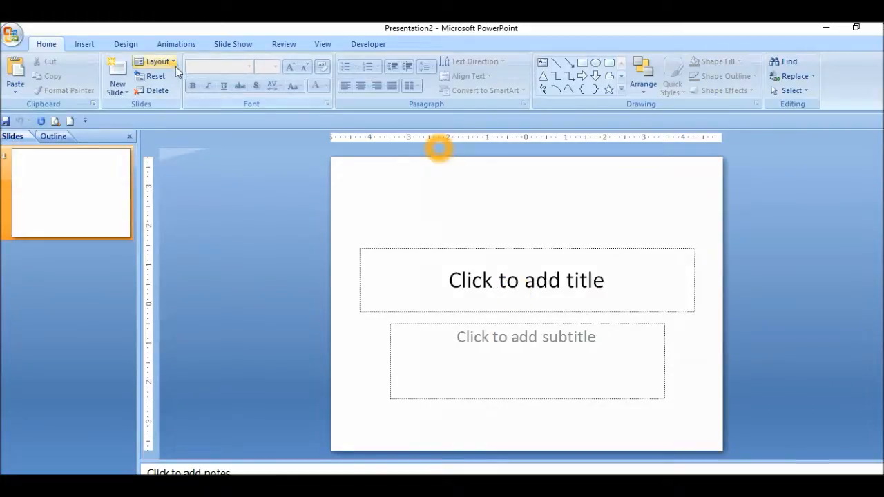
# - Apply the Blank layout to Presentation2's title slide
pyautogui.click(157, 60)
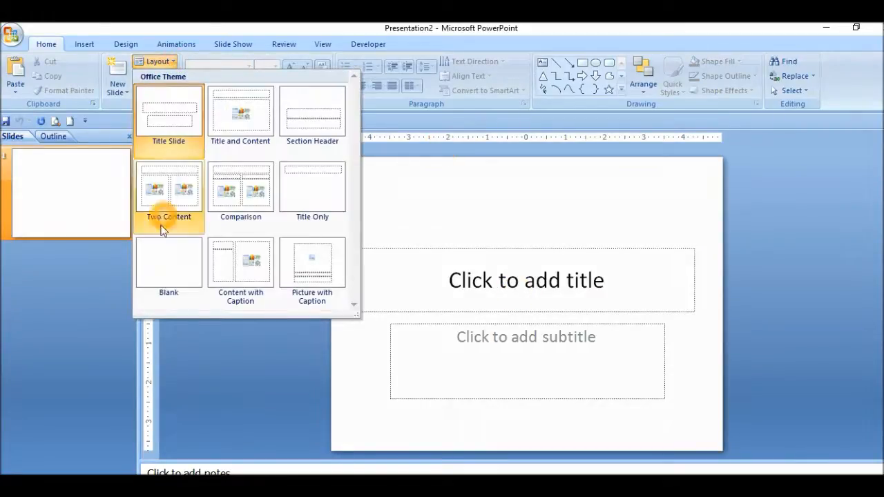
pyautogui.click(169, 262)
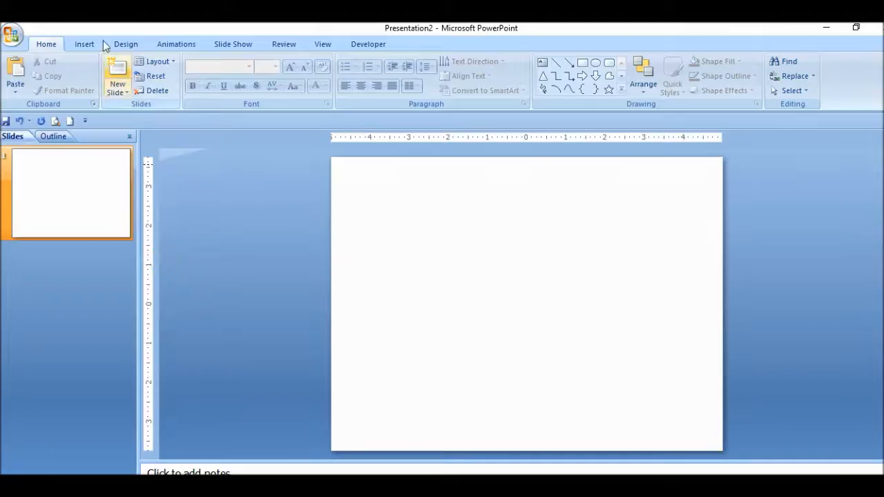
pyautogui.moveTo(85, 44)
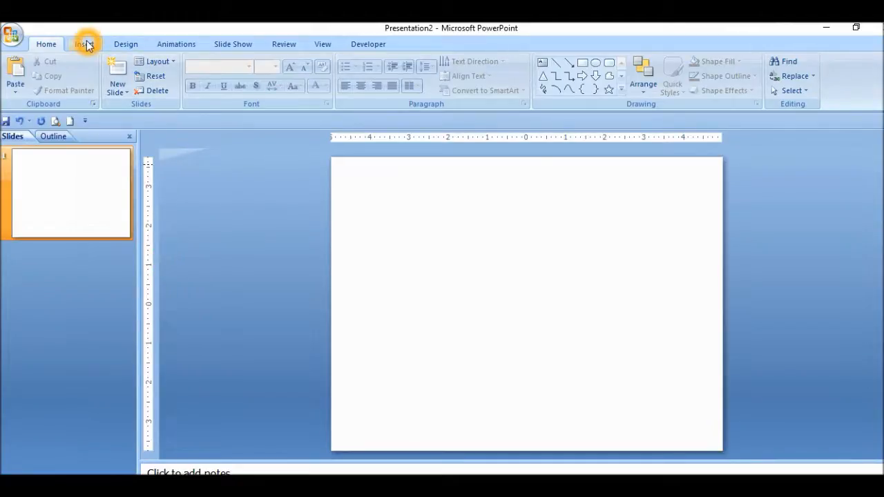
# - Insert the picture girl-486950_1920 onto the blank slide
pyautogui.click(83, 44)
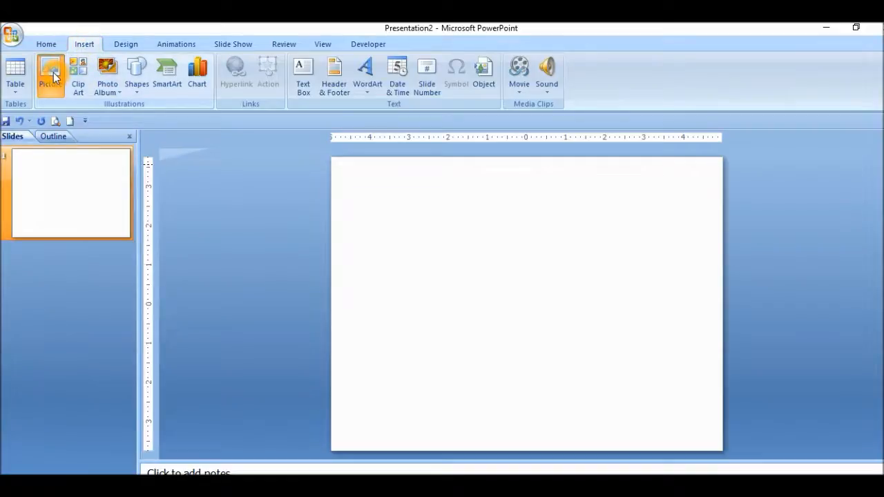
pyautogui.click(50, 70)
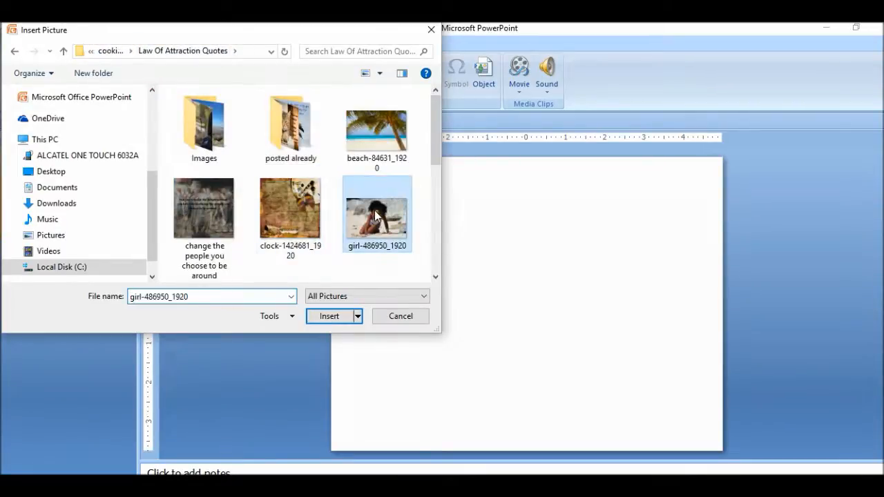
pyautogui.click(329, 316)
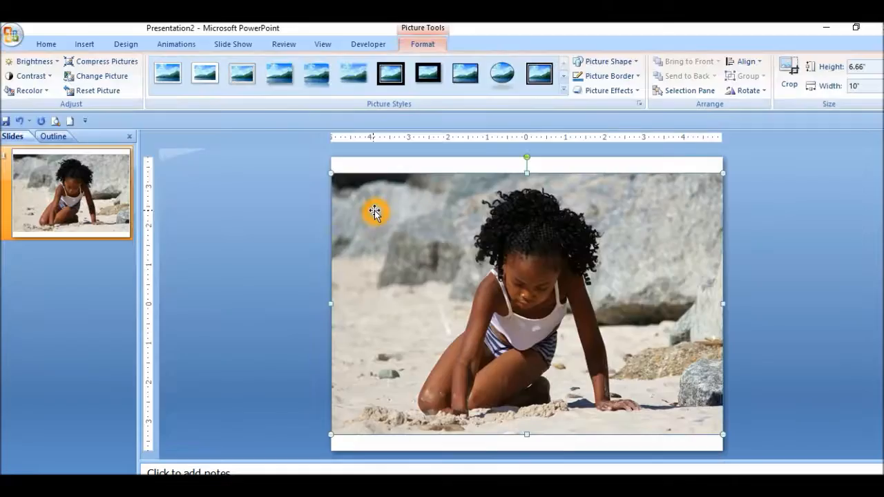
pyautogui.moveTo(288, 328)
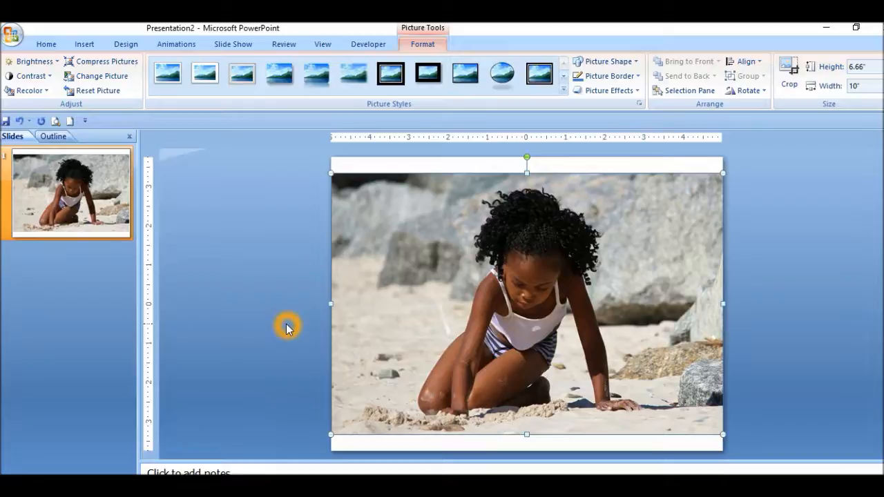
pyautogui.moveTo(355, 269)
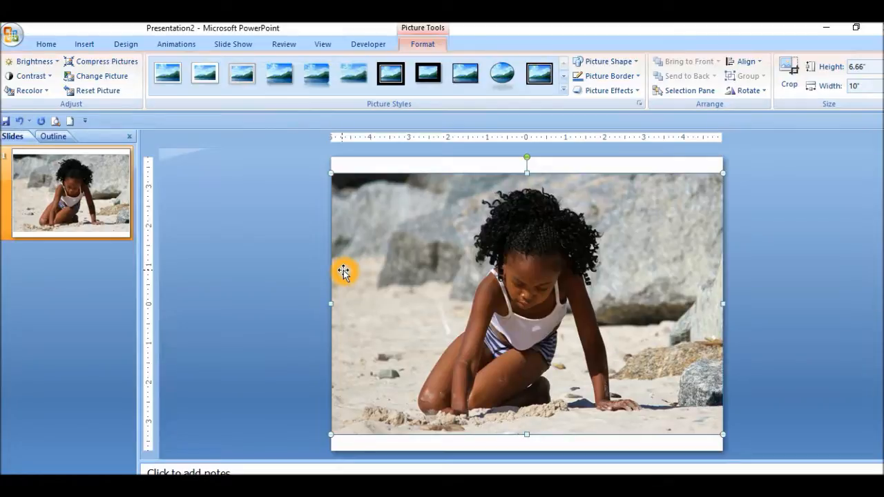
pyautogui.moveTo(377, 283)
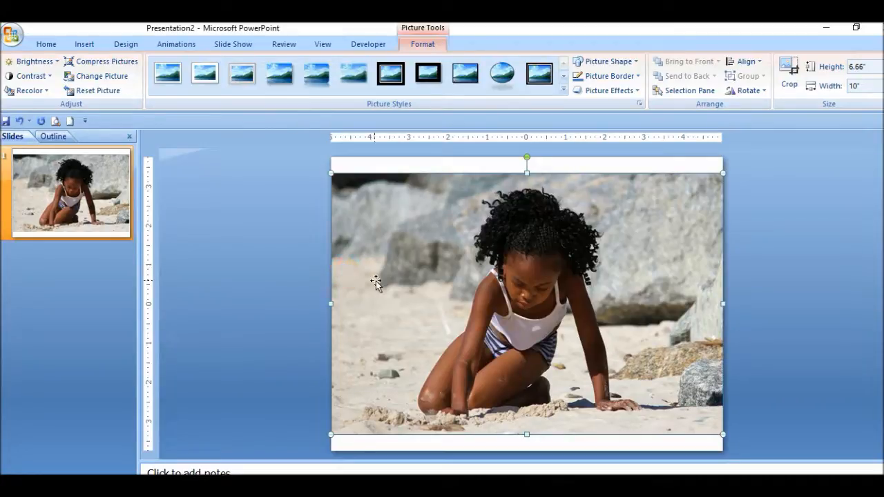
pyautogui.moveTo(563, 280)
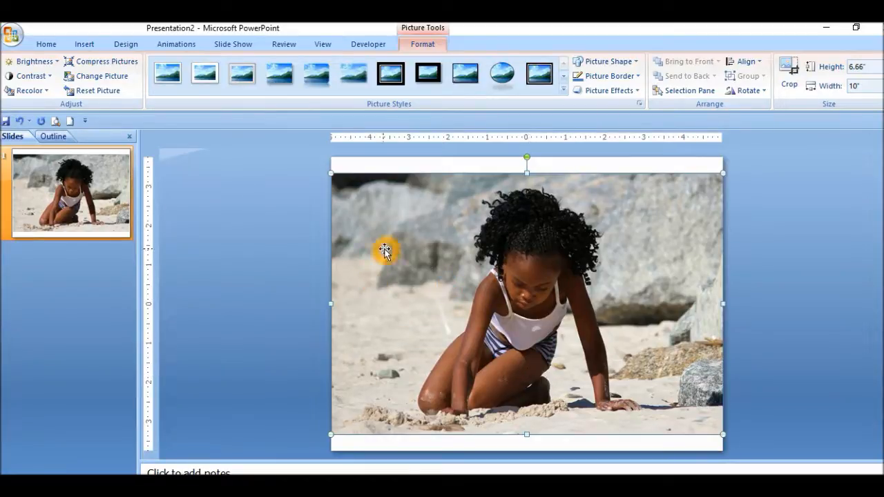
pyautogui.moveTo(385, 274)
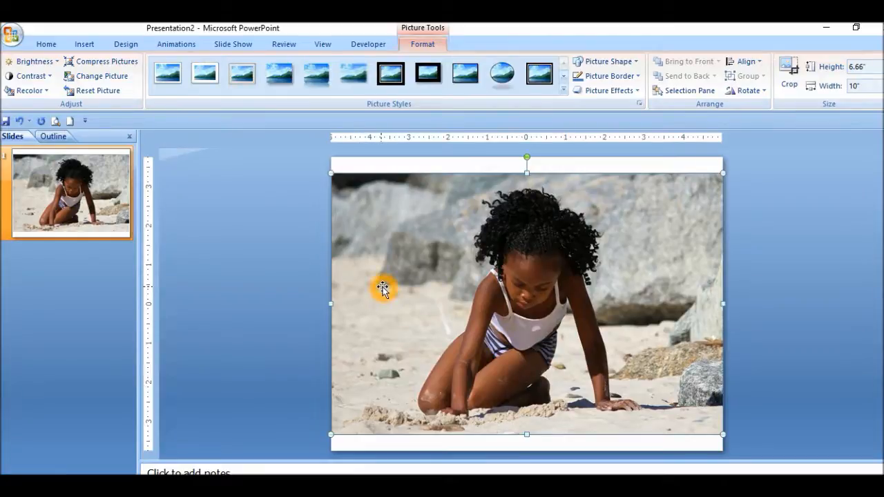
pyautogui.moveTo(682, 212)
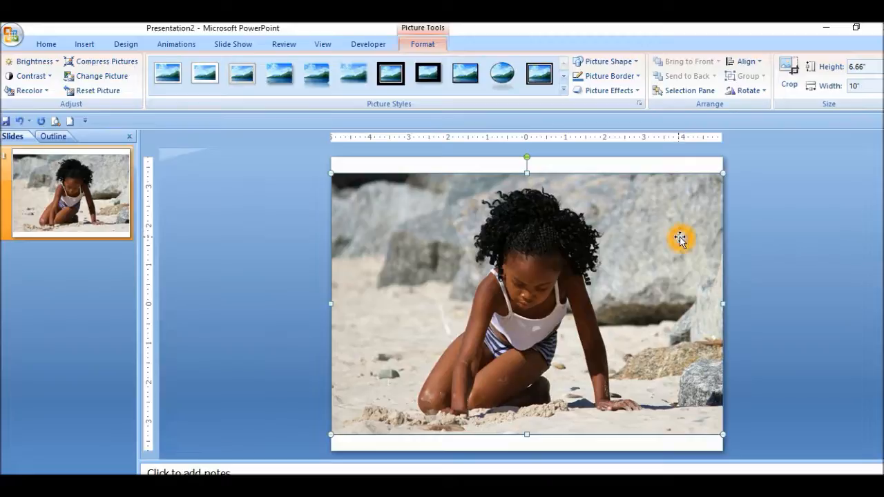
pyautogui.moveTo(287, 284)
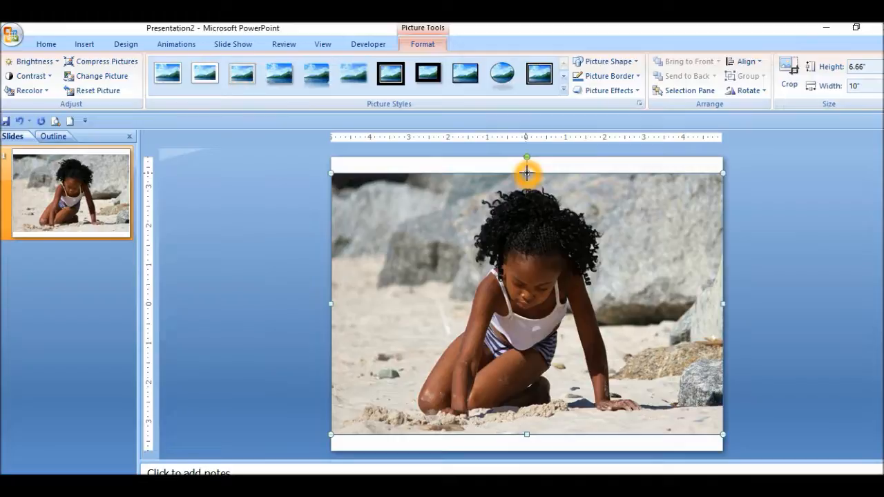
# - Stretch the beach photo to the slide's top and bottom edges, removing the white bands
pyautogui.moveTo(526, 173); pyautogui.dragTo(526, 159)
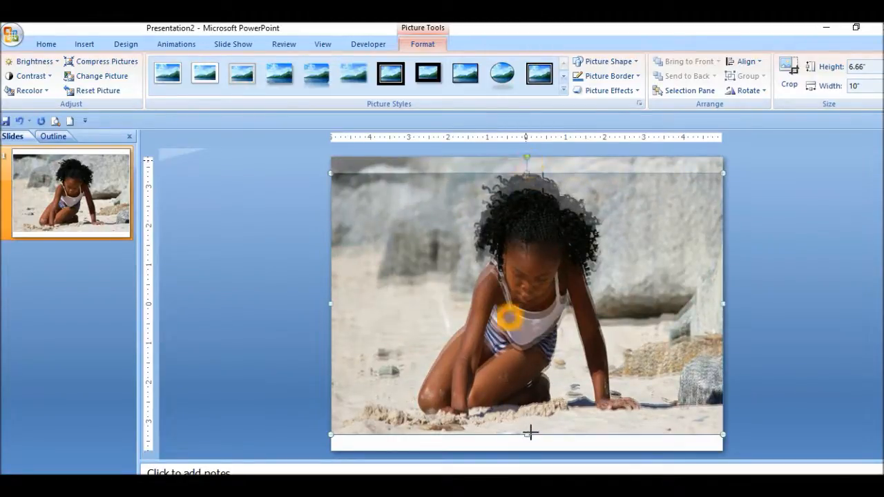
pyautogui.moveTo(530, 434); pyautogui.dragTo(527, 442)
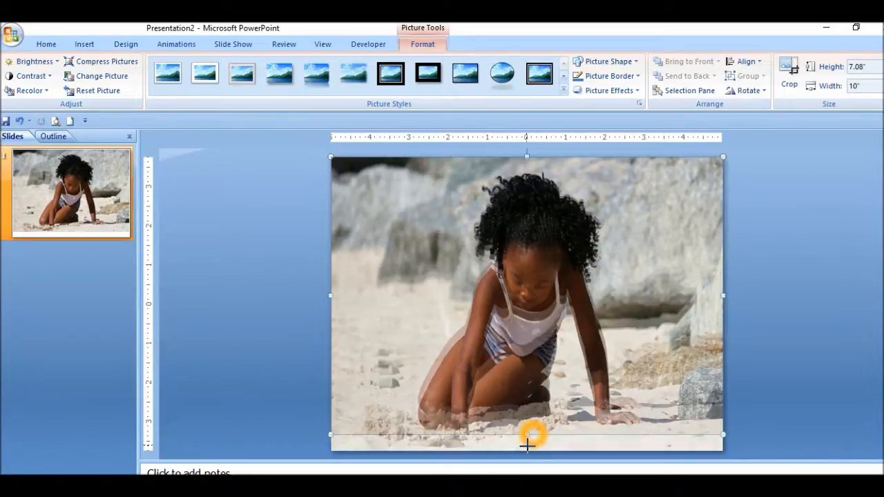
pyautogui.moveTo(527, 435); pyautogui.dragTo(528, 450)
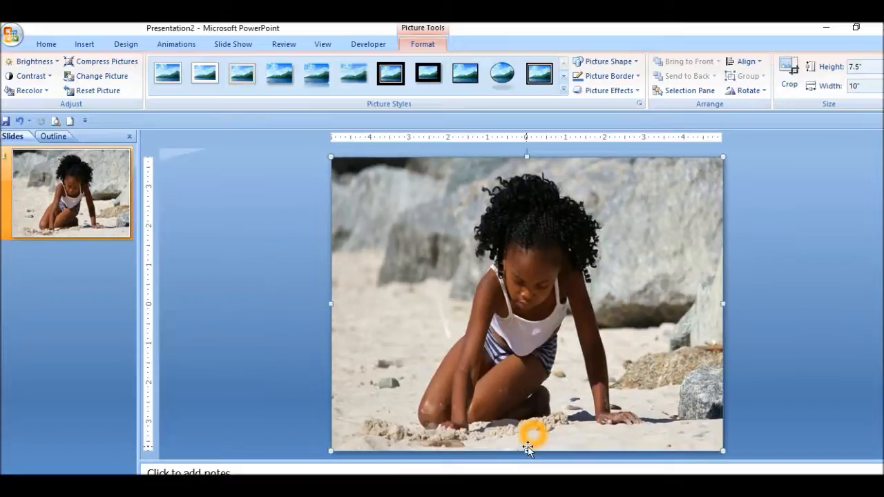
pyautogui.moveTo(507, 272)
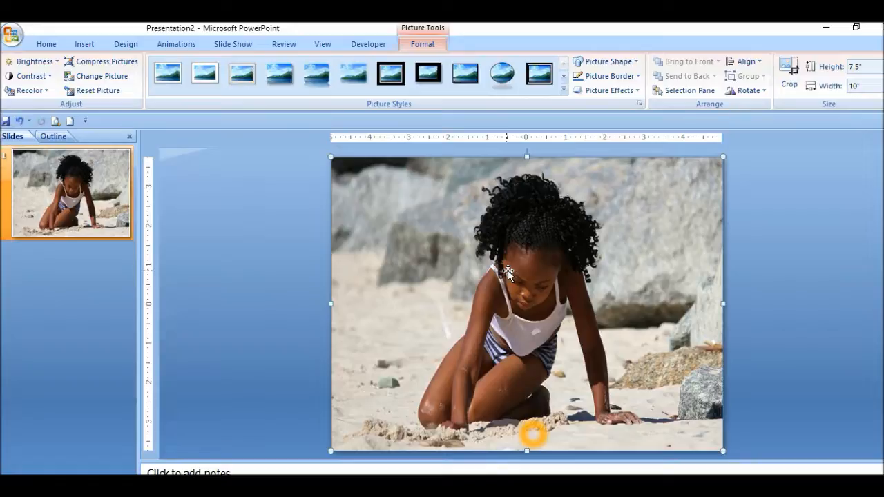
pyautogui.moveTo(594, 190)
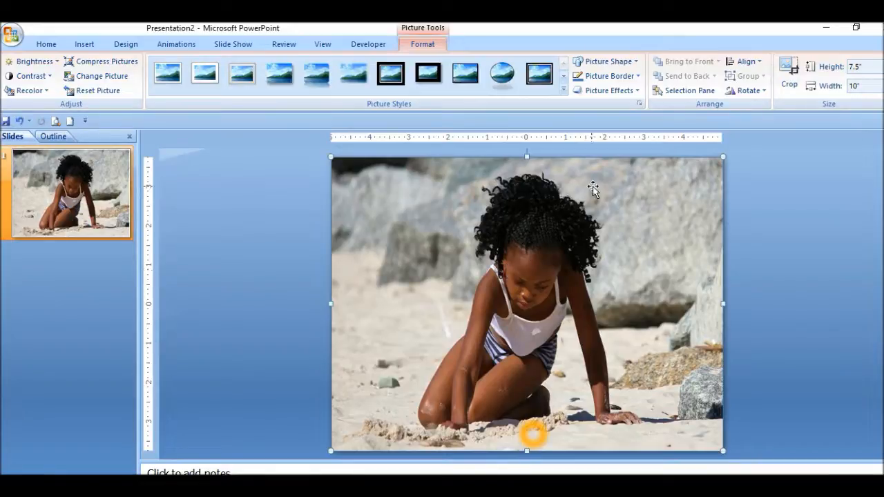
pyautogui.moveTo(338, 274)
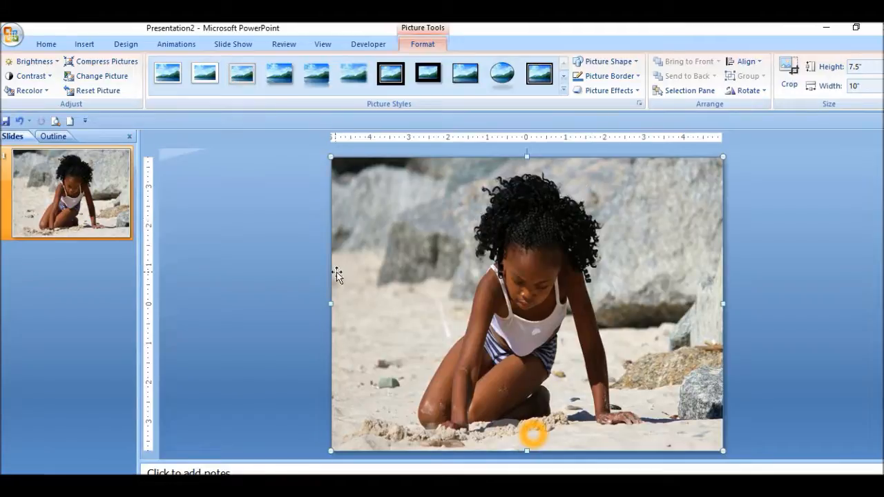
pyautogui.moveTo(217, 61)
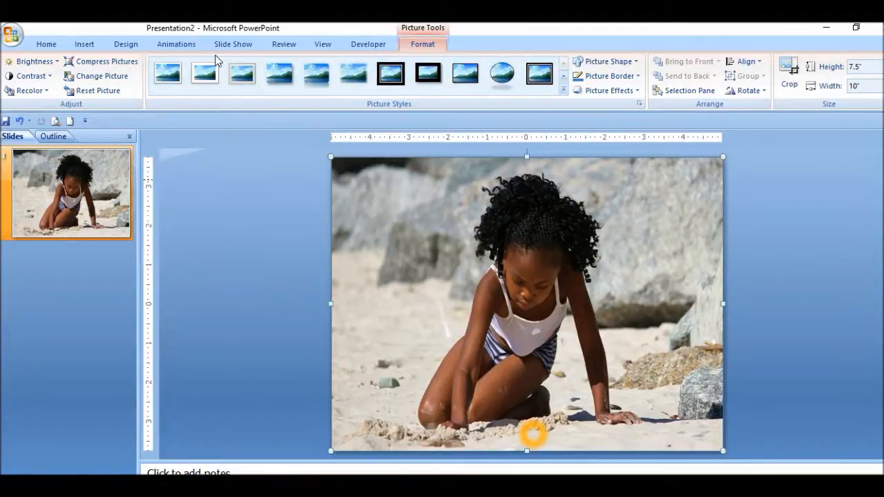
pyautogui.click(84, 44)
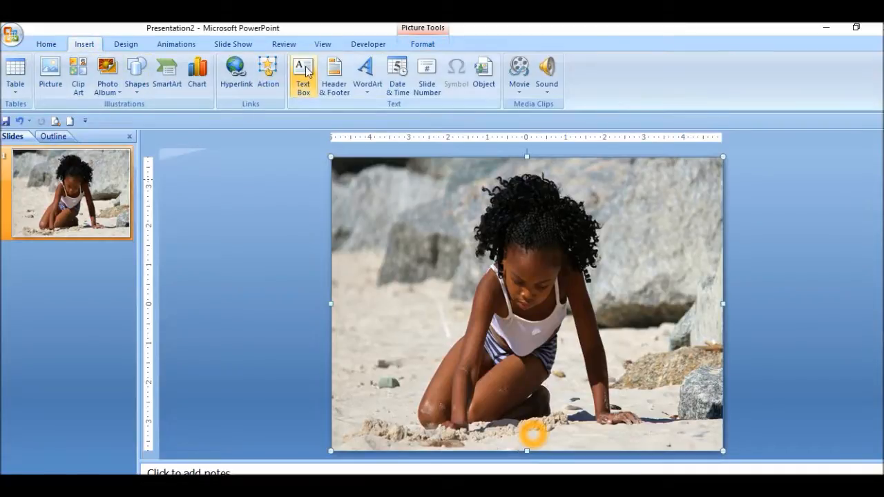
pyautogui.moveTo(306, 102)
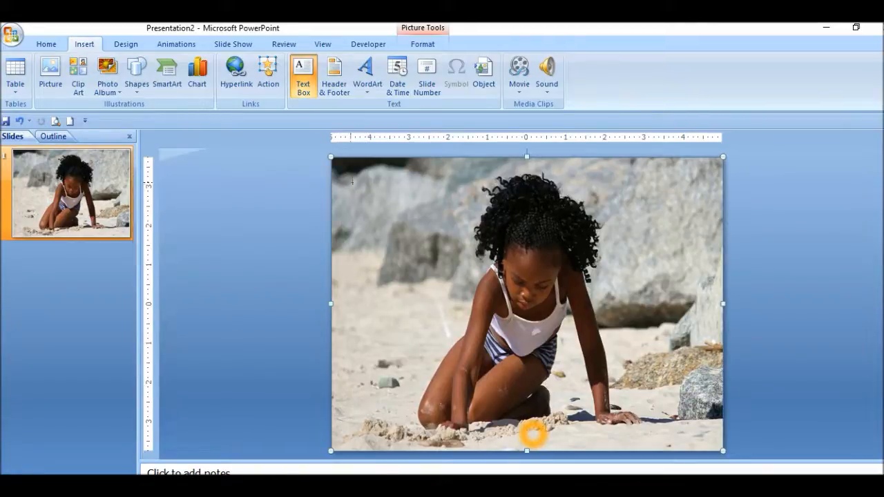
pyautogui.moveTo(352, 183); pyautogui.dragTo(377, 300)
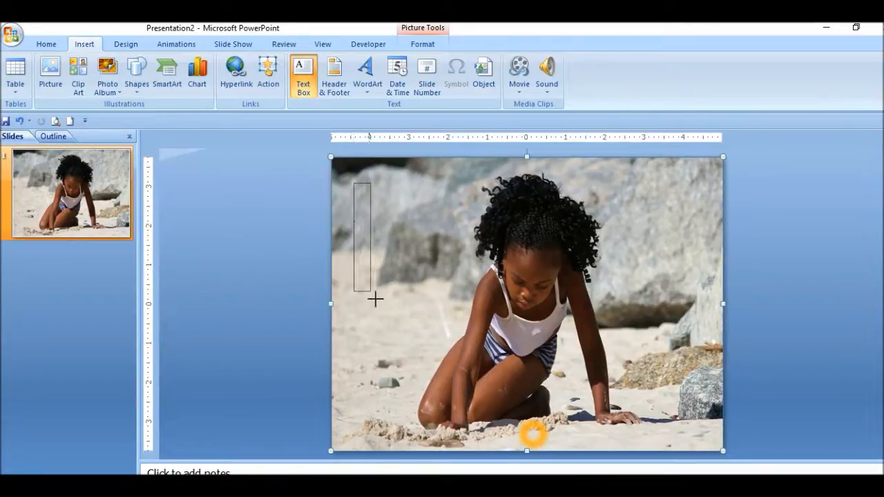
pyautogui.moveTo(362, 179); pyautogui.dragTo(455, 315)
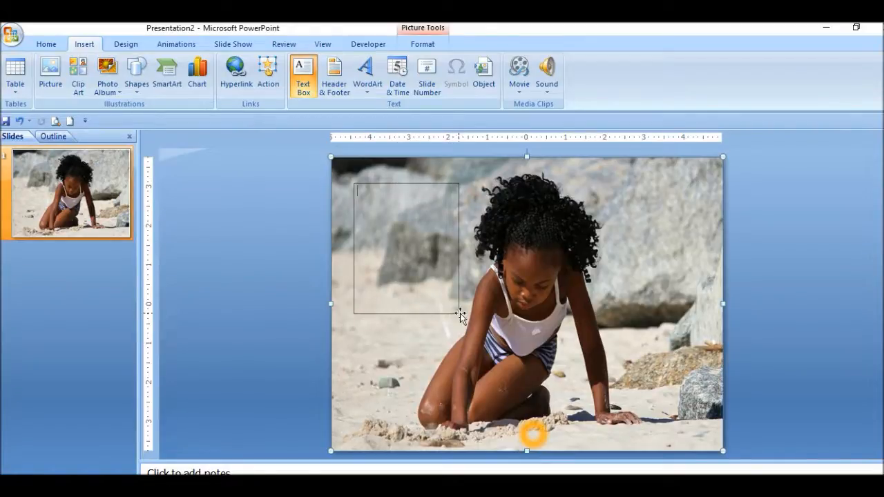
pyautogui.moveTo(355, 185); pyautogui.dragTo(458, 314)
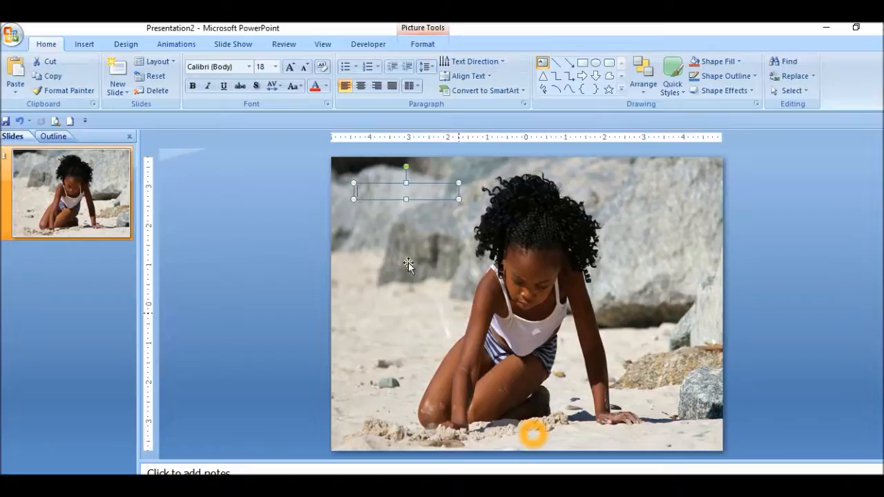
pyautogui.click(359, 200)
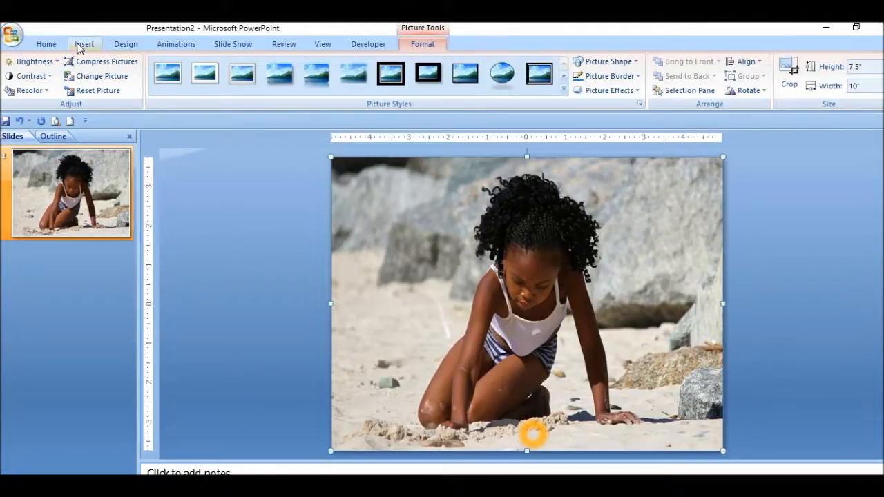
# - Add a top-left text box reading 'Whenever you are creating beauty you are restoring your soul'
pyautogui.click(83, 43)
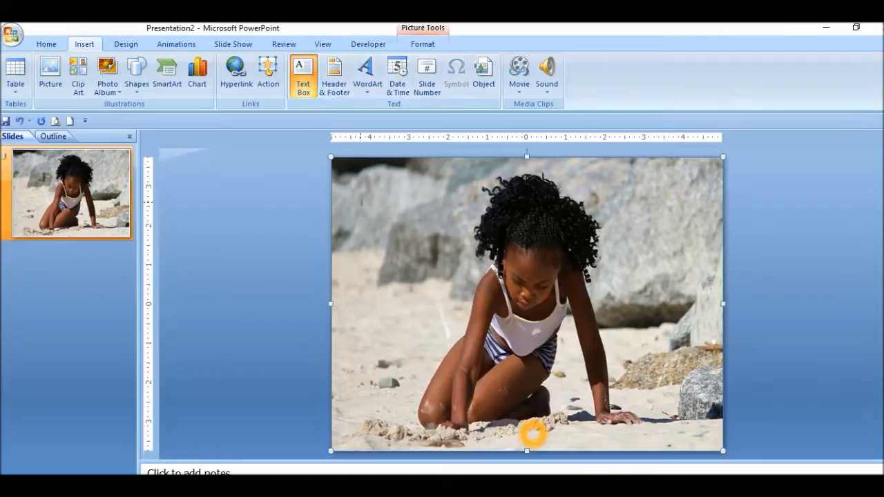
pyautogui.click(302, 72)
pyautogui.write('W')
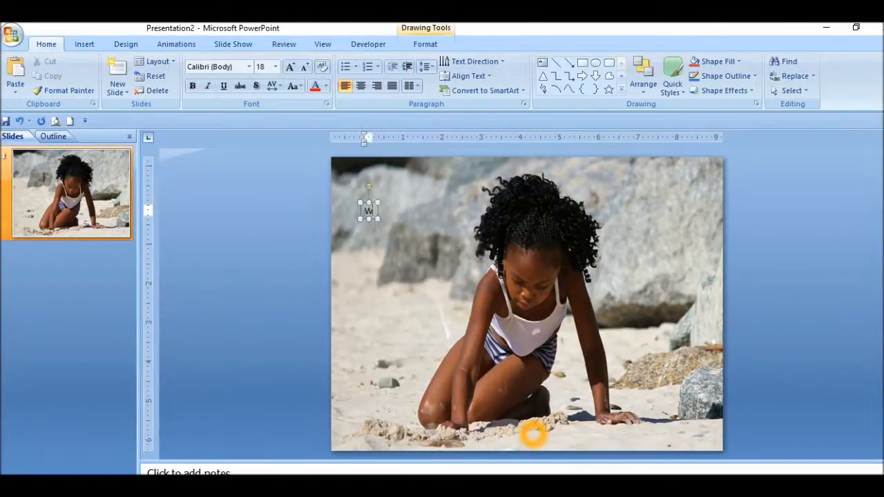
pyautogui.write('henevery')
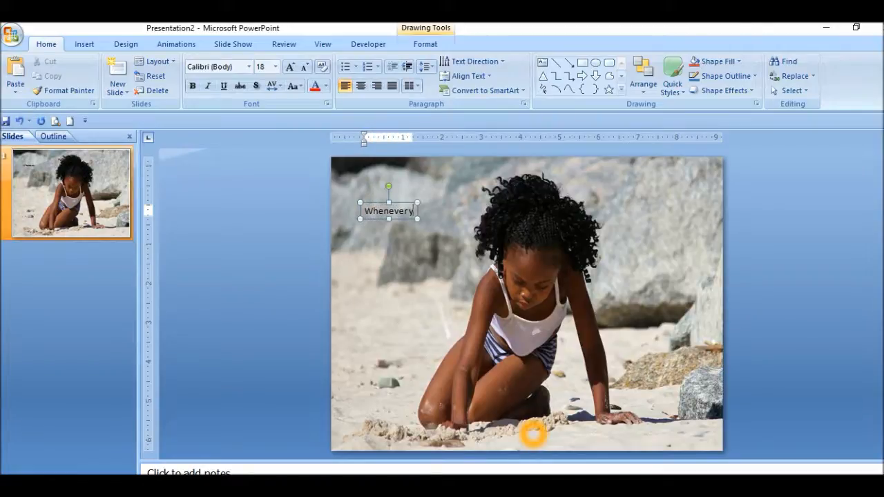
pyautogui.write('you are crea')
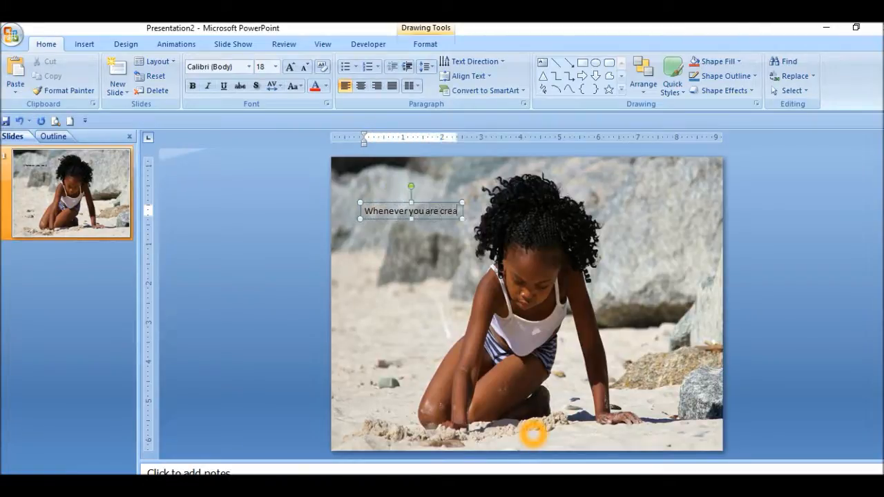
pyautogui.write('ting')
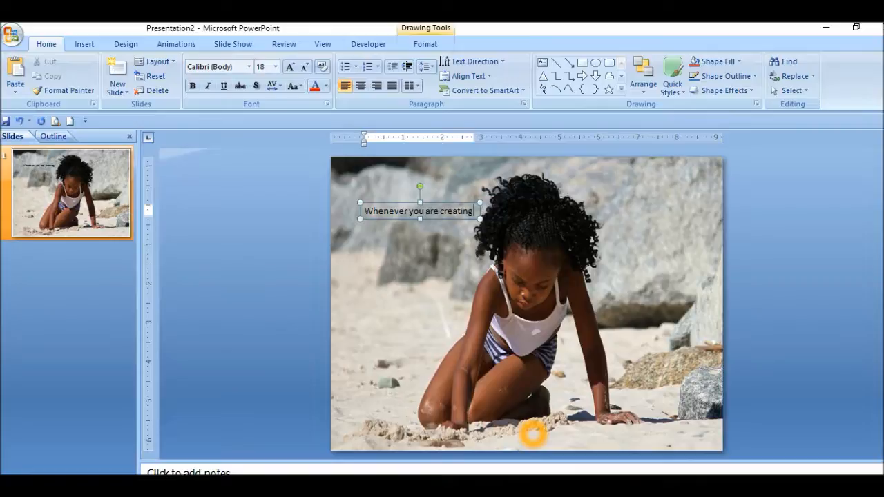
pyautogui.write('be')
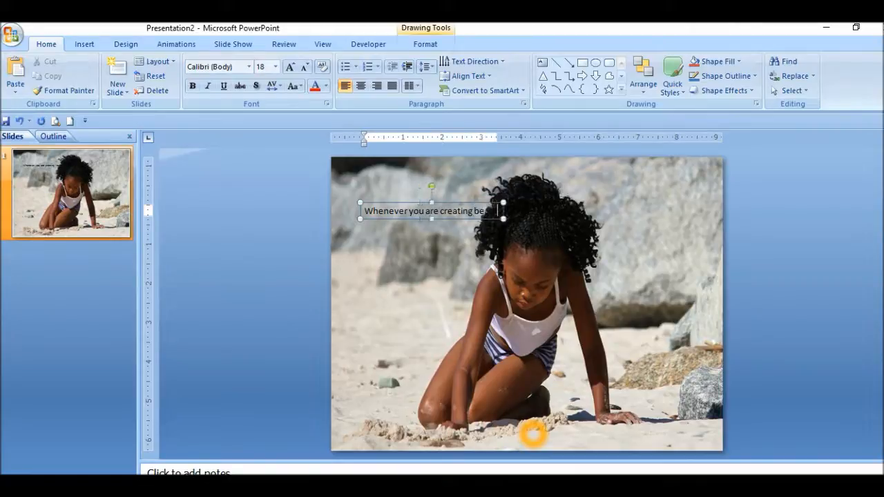
pyautogui.moveTo(504, 217); pyautogui.dragTo(538, 218)
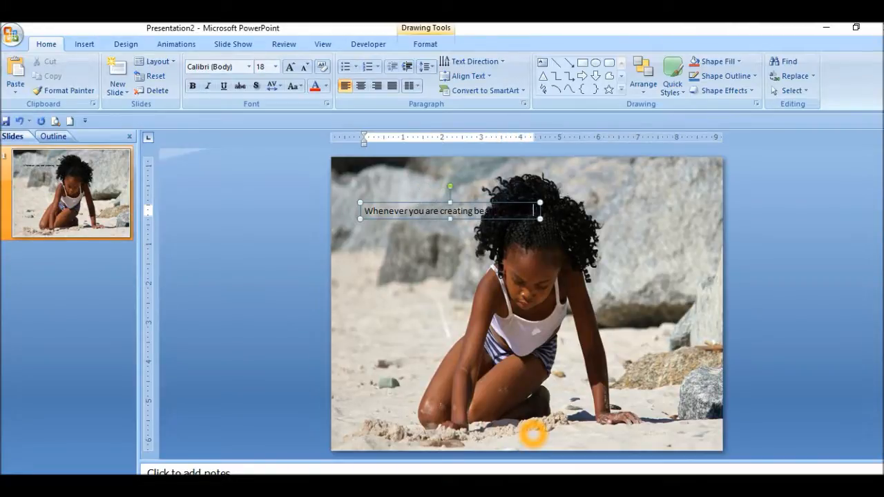
pyautogui.moveTo(538, 210); pyautogui.dragTo(577, 210)
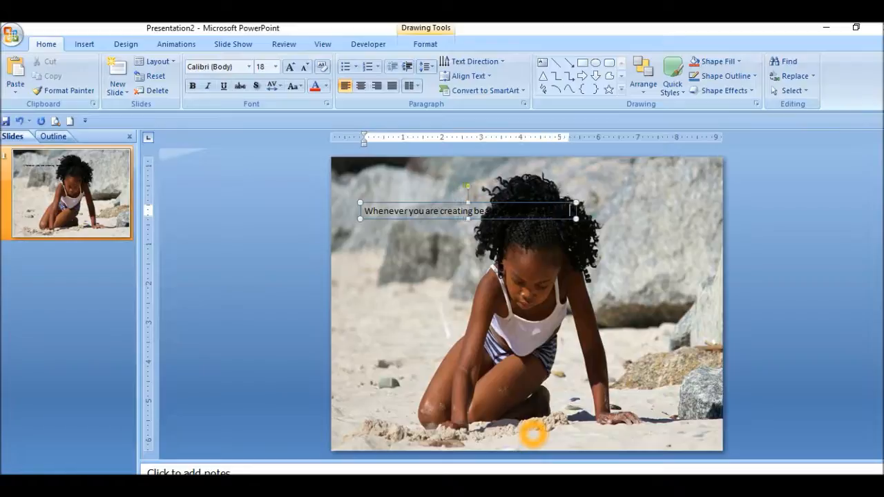
pyautogui.write('ur soul')
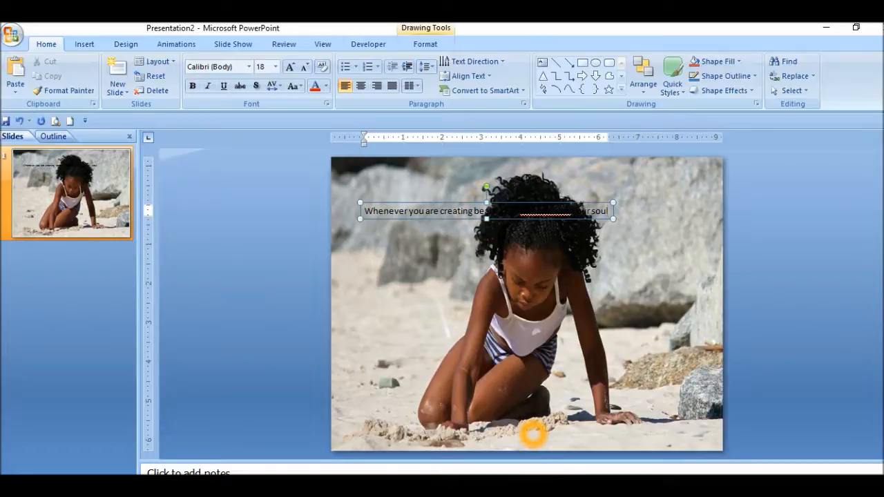
pyautogui.moveTo(390, 260)
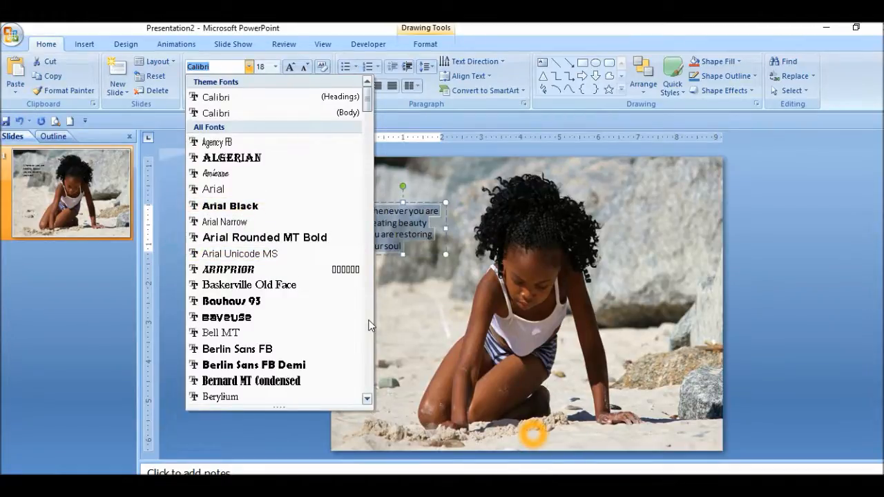
# - Change the quote's font to Gill Sans Ultra Bold
pyautogui.scroll(-3)
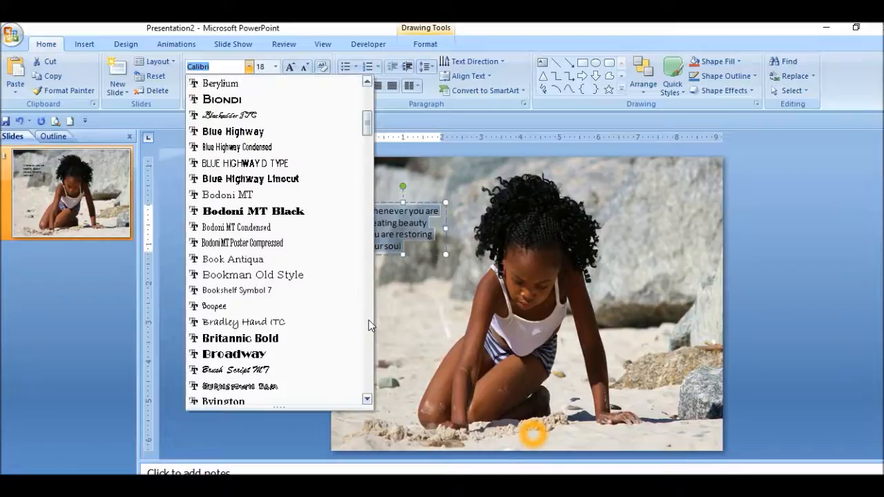
pyautogui.scroll(-3)
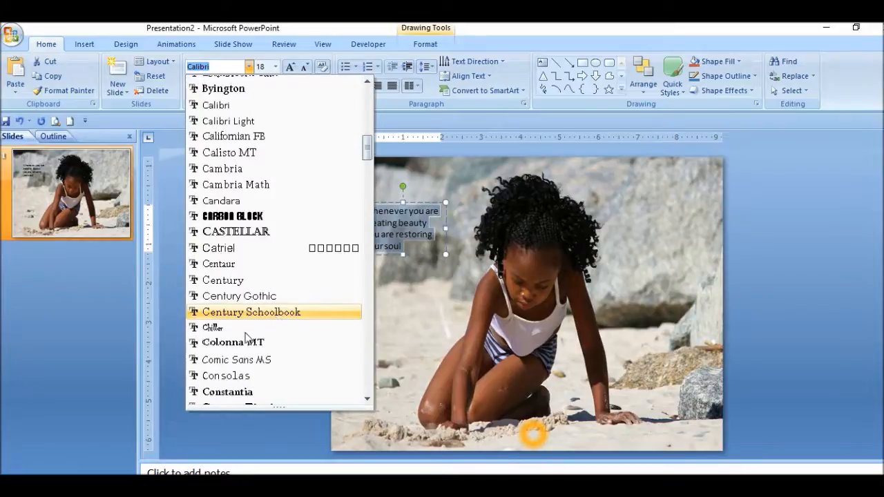
pyautogui.moveTo(285, 224)
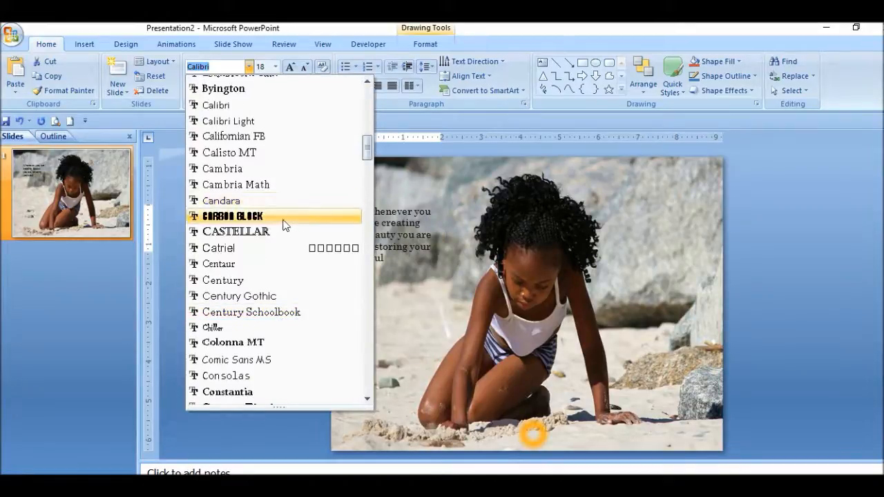
pyautogui.moveTo(219, 264)
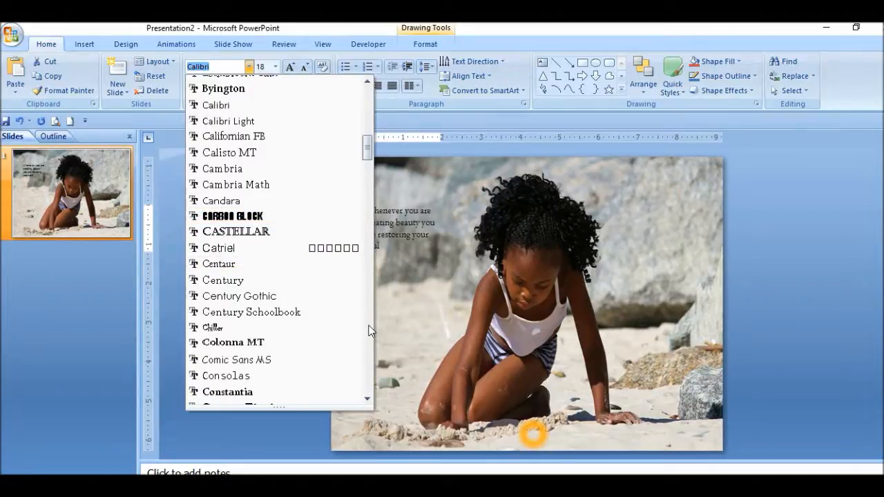
pyautogui.scroll(-3)
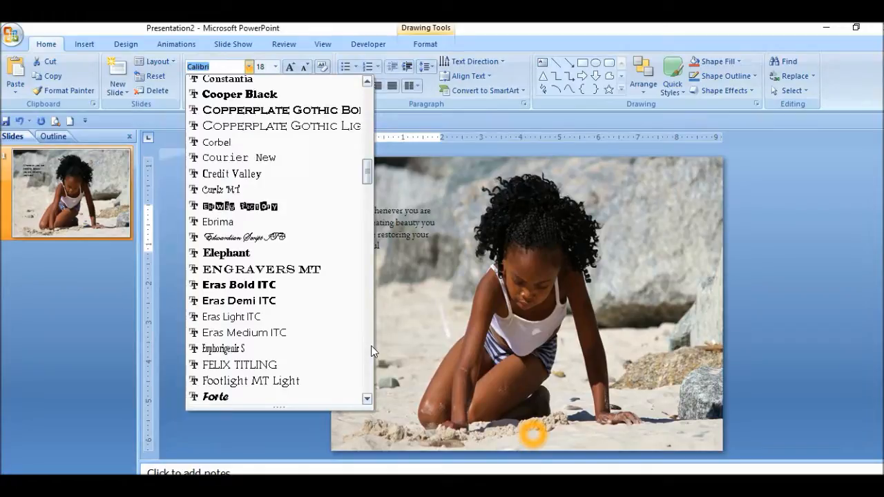
pyautogui.scroll(-3)
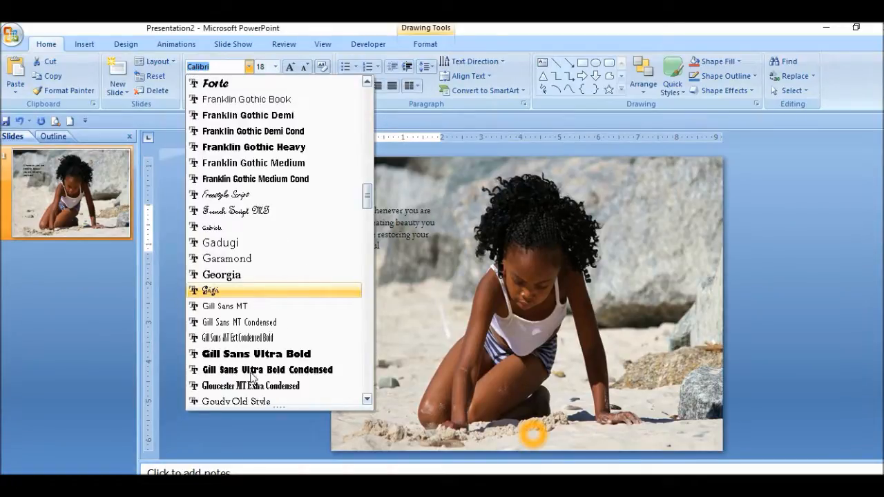
pyautogui.moveTo(266, 354)
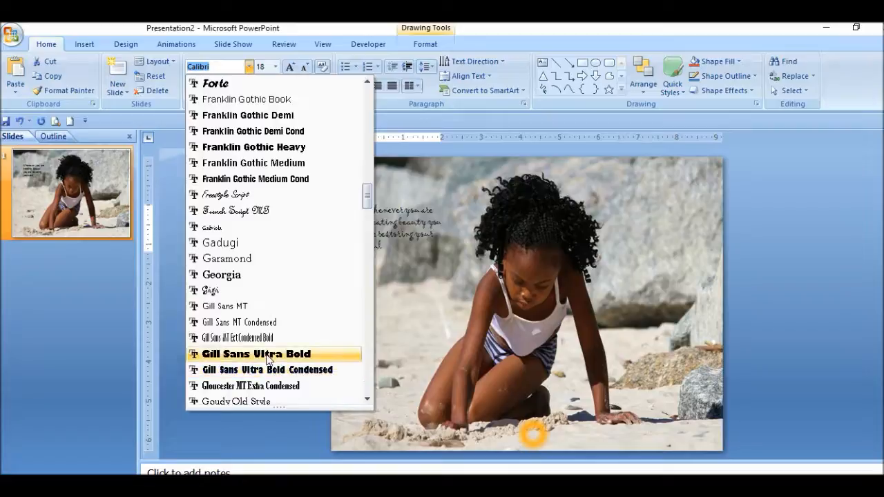
pyautogui.click(255, 353)
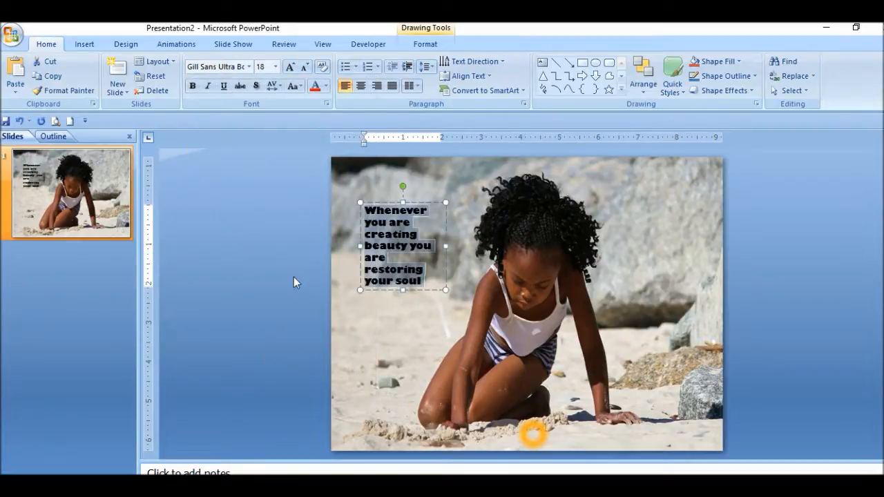
pyautogui.moveTo(335, 190)
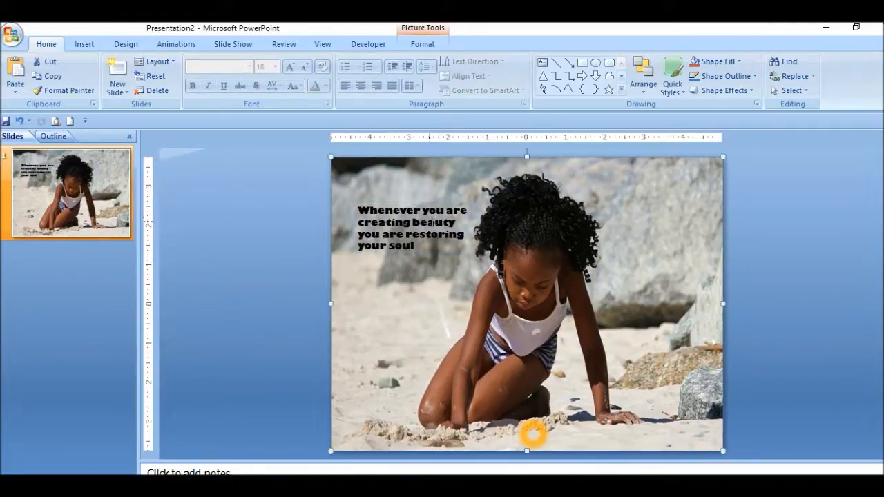
# - Reposition the four-line quote box slightly inward at the photo's upper-left
pyautogui.click(411, 228)
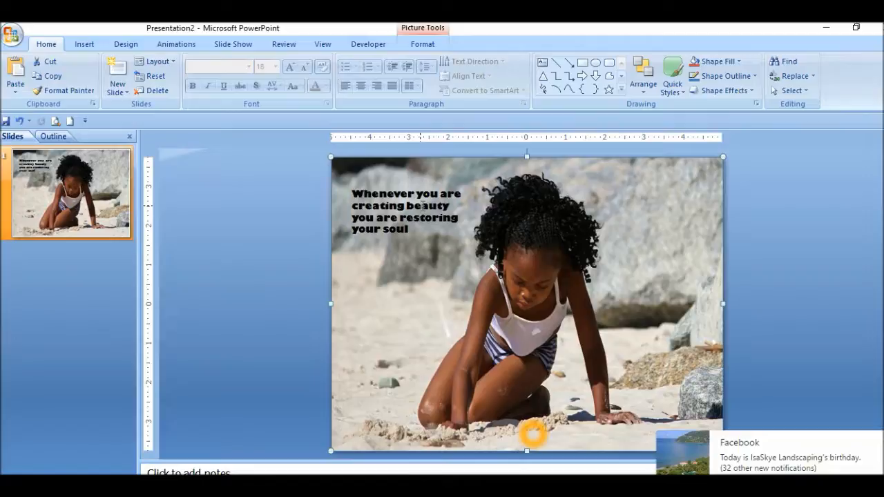
pyautogui.click(406, 212)
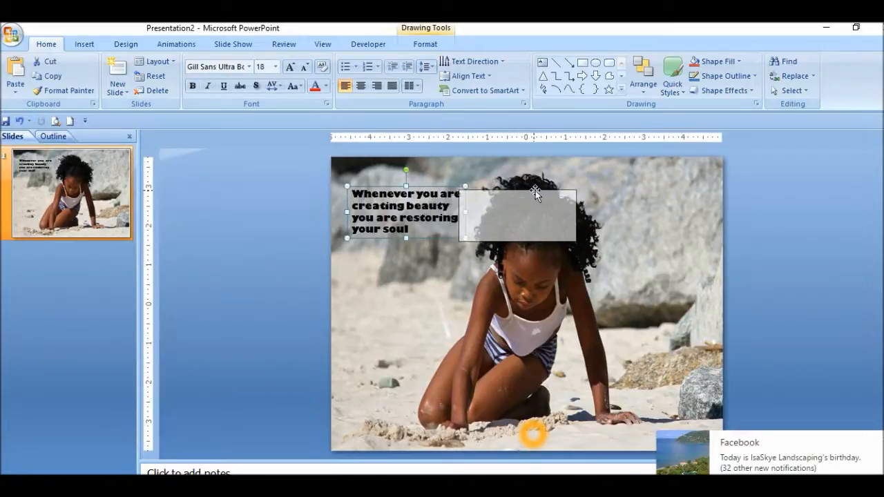
pyautogui.moveTo(407, 211); pyautogui.dragTo(516, 210)
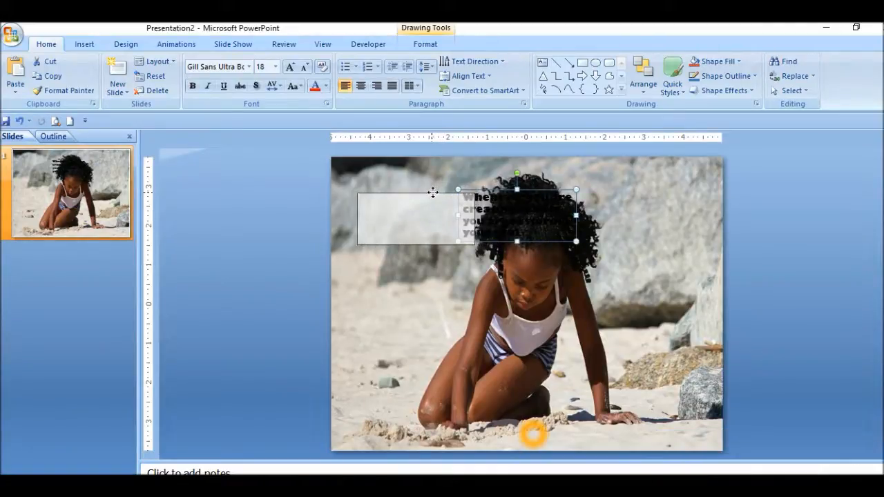
pyautogui.moveTo(524, 214); pyautogui.dragTo(415, 218)
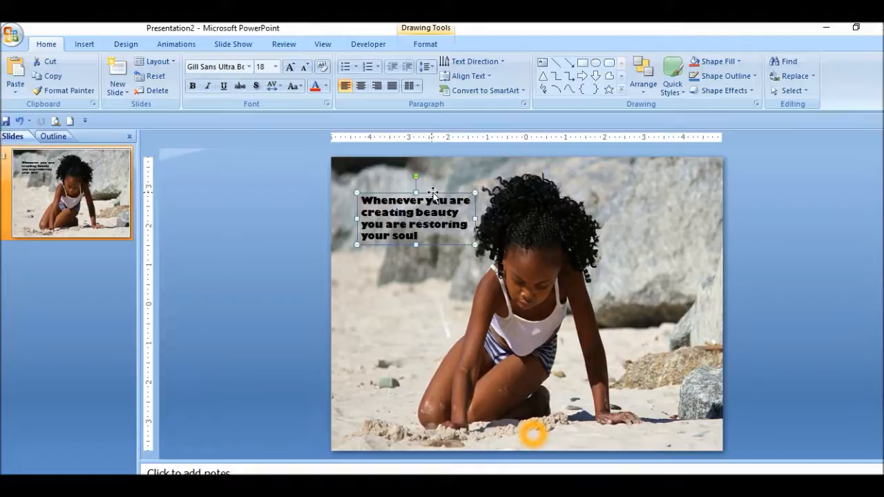
pyautogui.moveTo(386, 375)
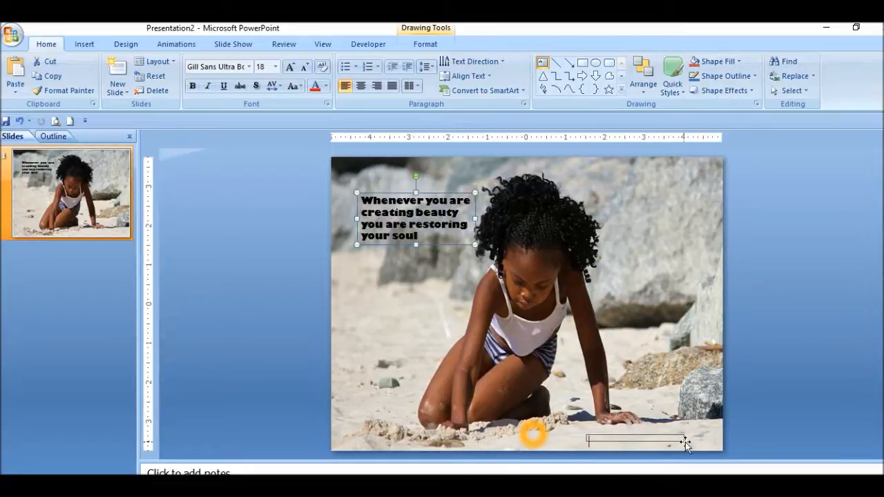
# - Type 'Fancyquotez.info' in a text box placed at the photo's bottom-right corner
pyautogui.write('fa')
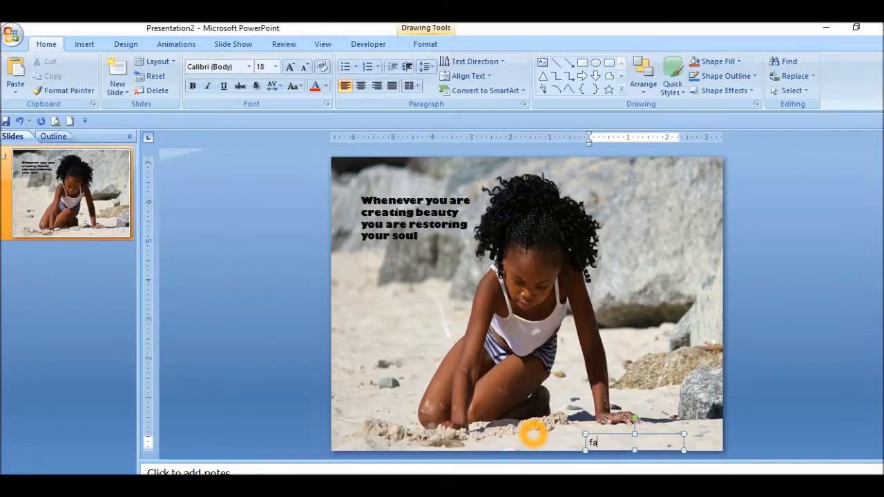
pyautogui.write('ncyquote')
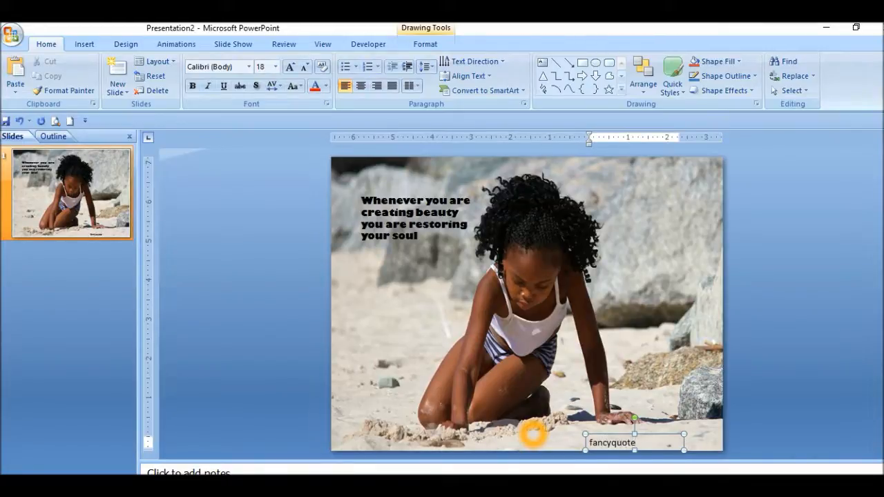
pyautogui.write('Fancyquotez.info')
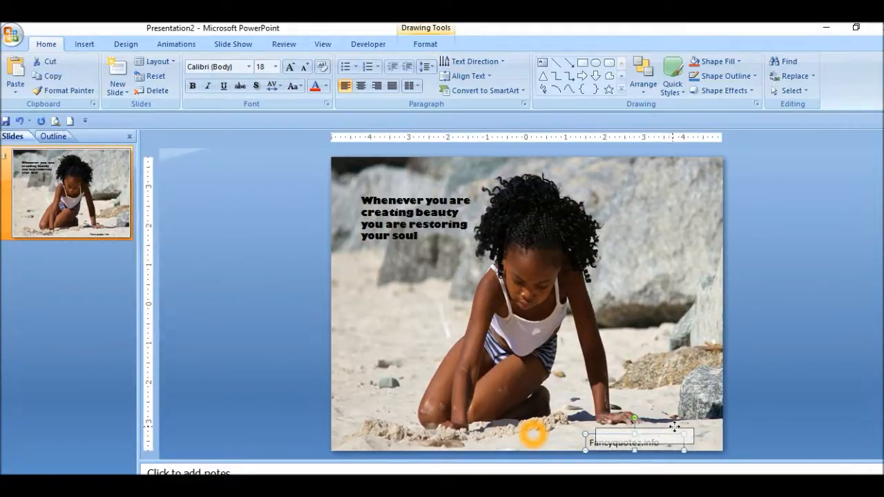
pyautogui.moveTo(641, 441); pyautogui.dragTo(647, 435)
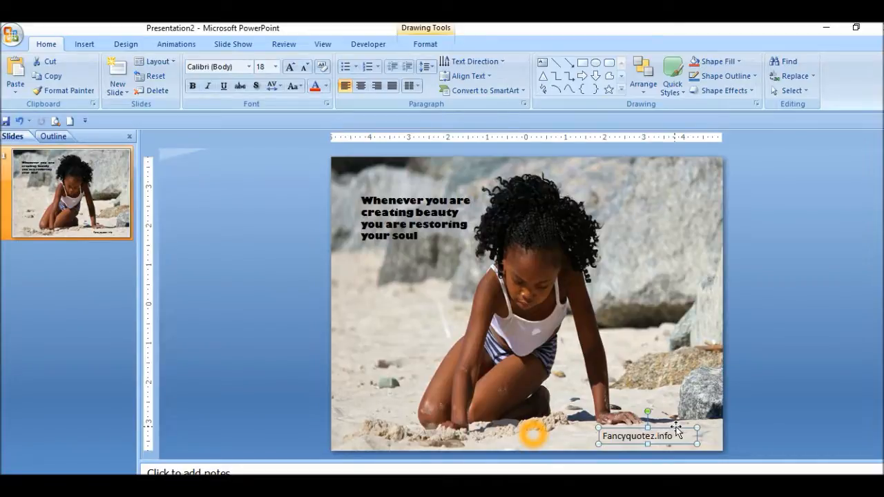
pyautogui.moveTo(97, 348)
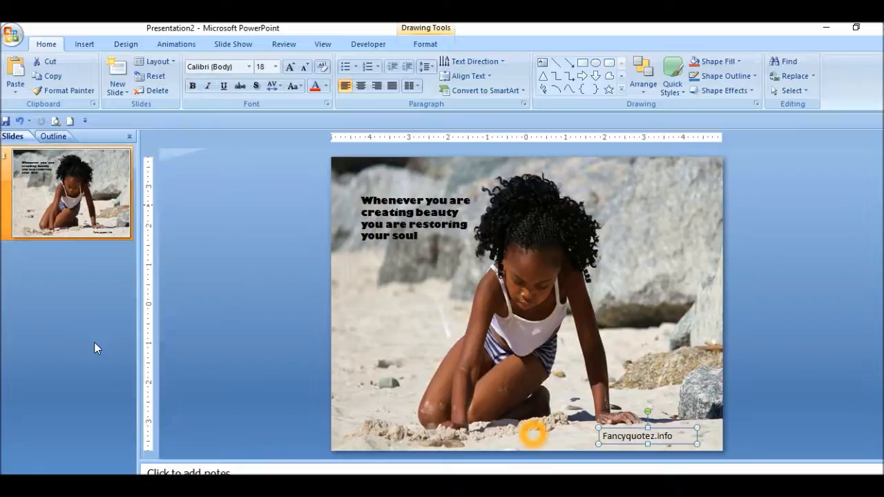
pyautogui.moveTo(14, 34)
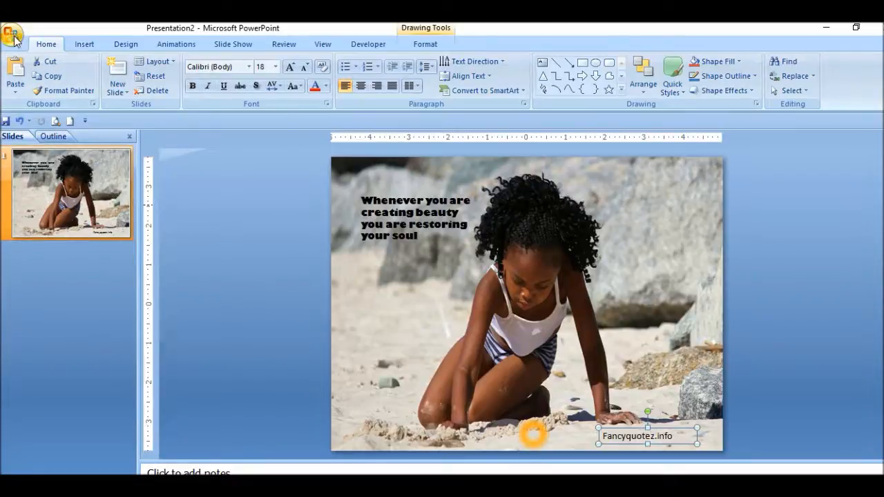
# - Save the presentation as 'girl in sand' in the Law Of Attraction Quotes folder
pyautogui.click(13, 35)
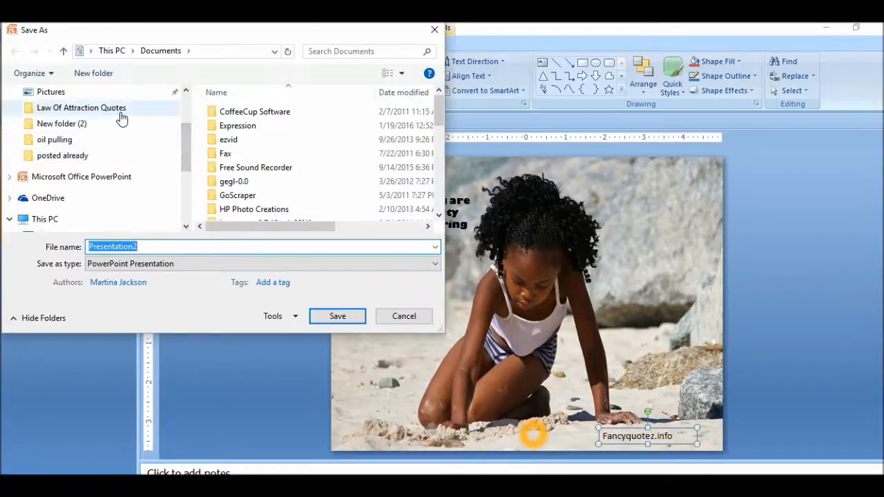
pyautogui.doubleClick(81, 107)
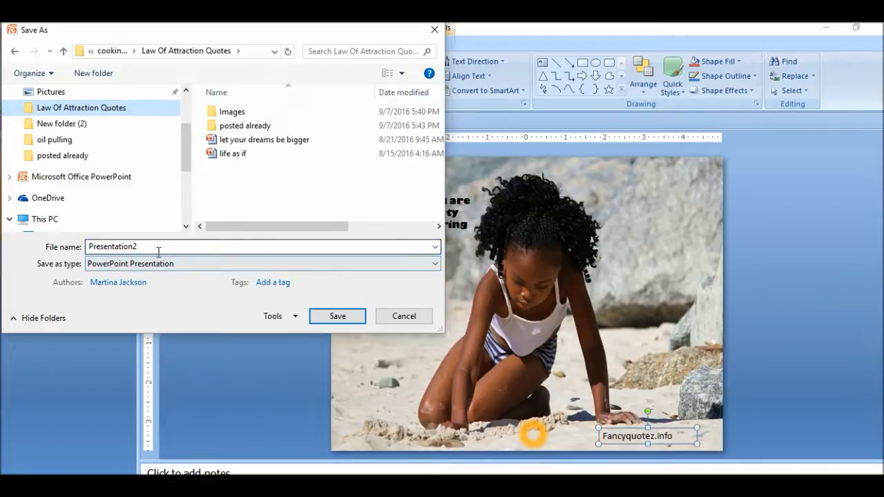
pyautogui.write('girl in sand')
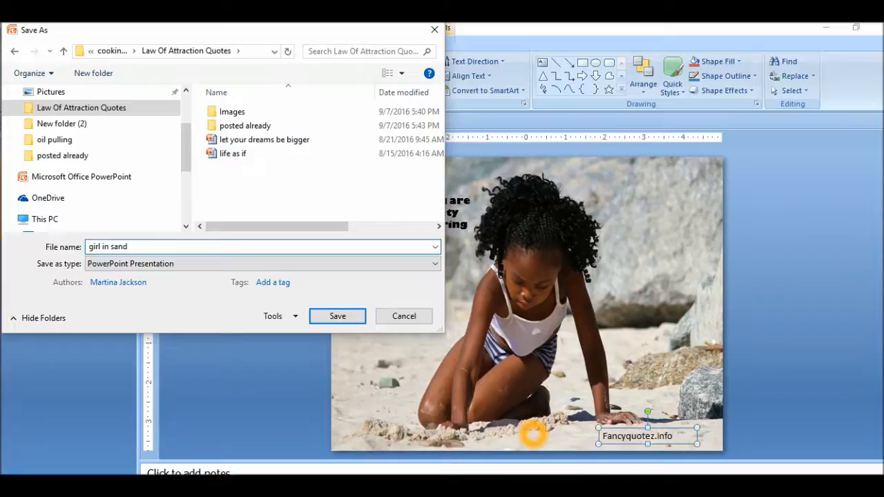
pyautogui.press('BackSpace')
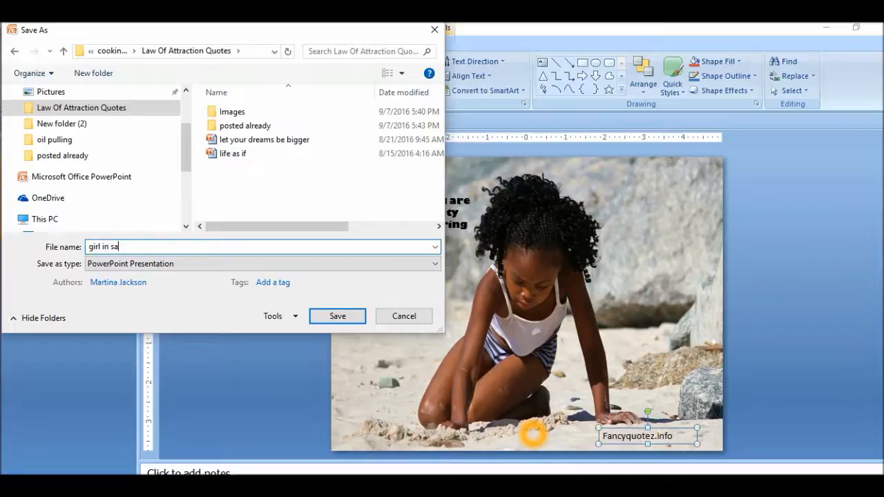
pyautogui.write('nd')
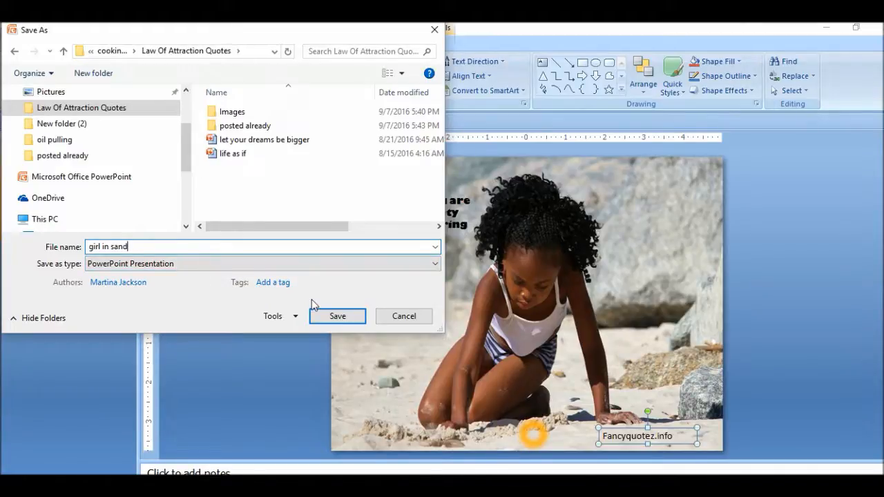
pyautogui.click(336, 316)
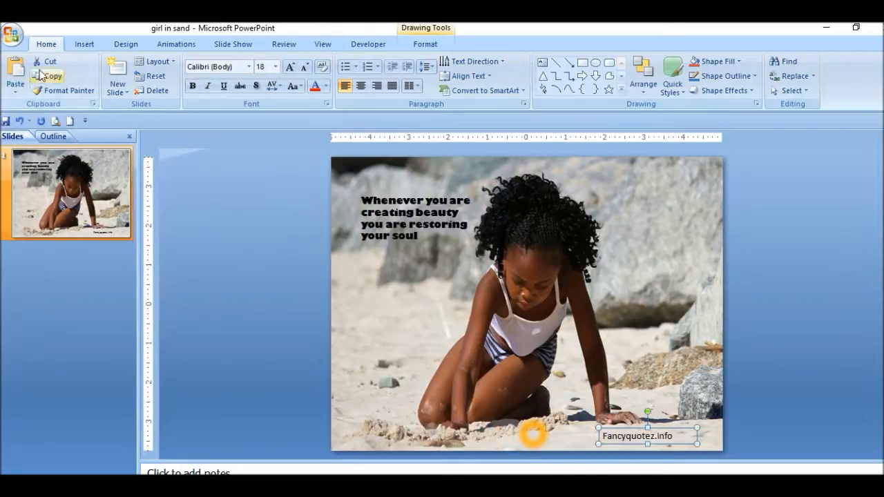
# - Save the slide as a JPEG File Interchange Format image named 'girl in sand'
pyautogui.click(12, 34)
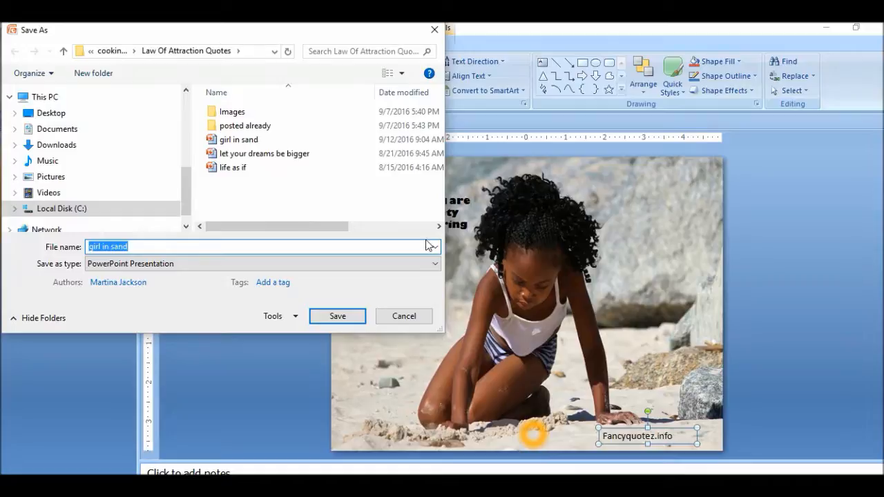
pyautogui.click(434, 264)
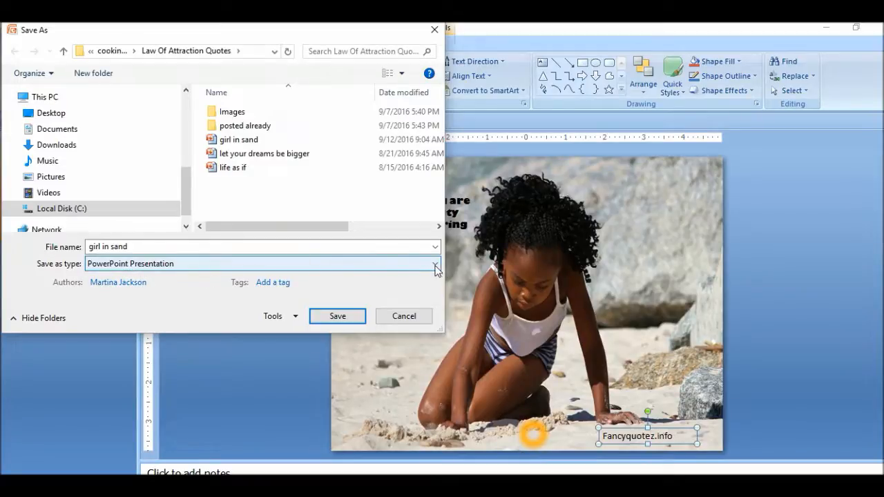
pyautogui.click(436, 263)
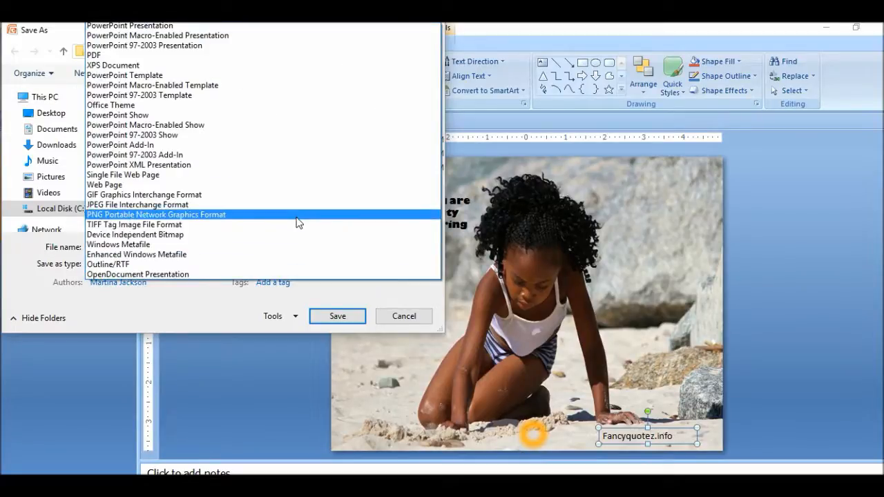
pyautogui.click(137, 205)
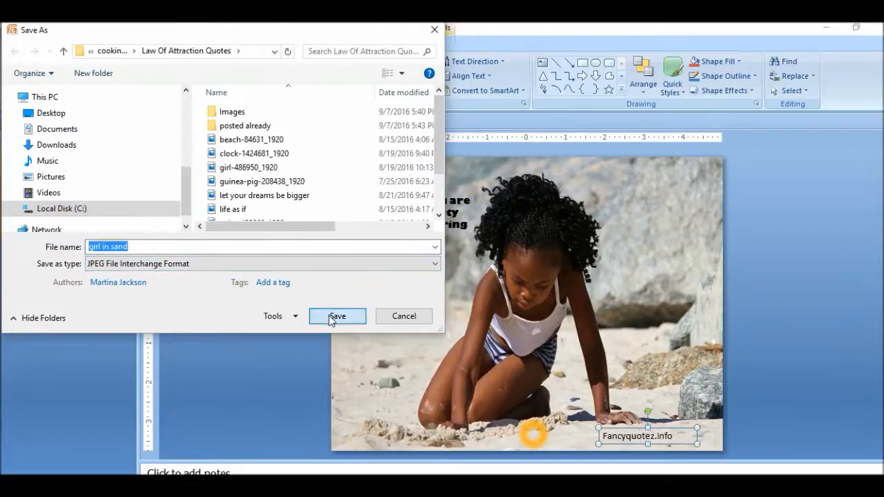
pyautogui.click(337, 315)
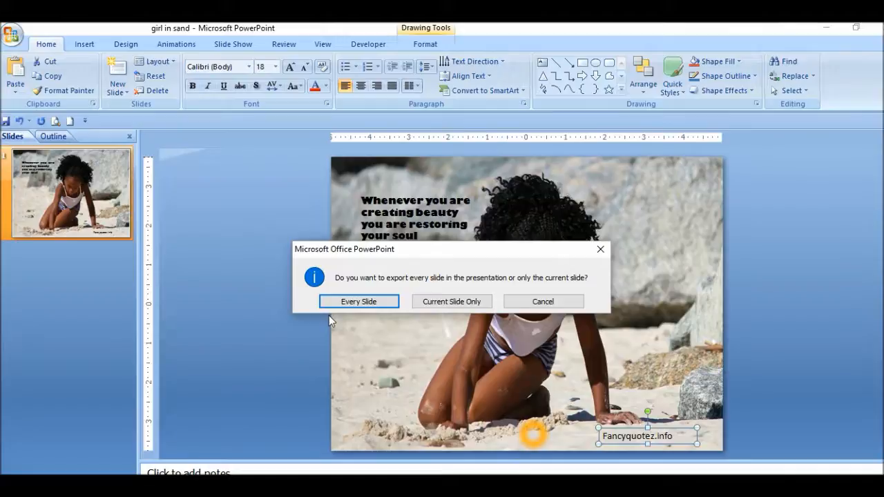
pyautogui.moveTo(451, 301)
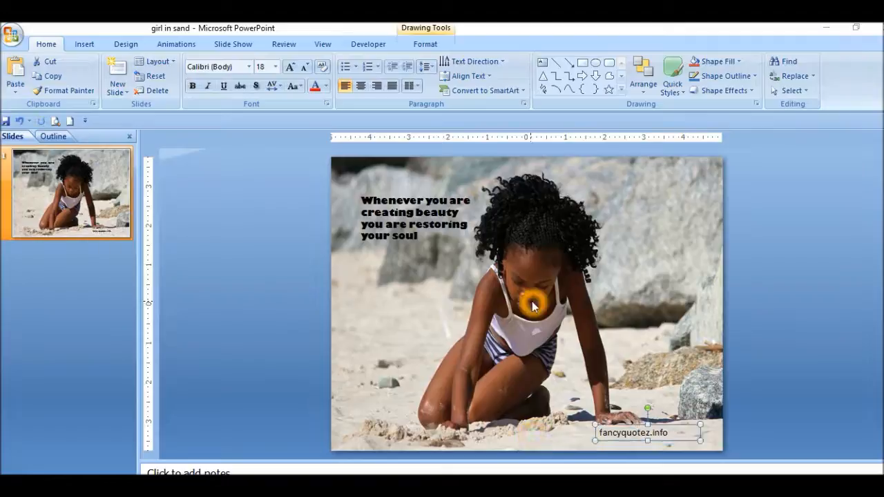
pyautogui.moveTo(723, 359)
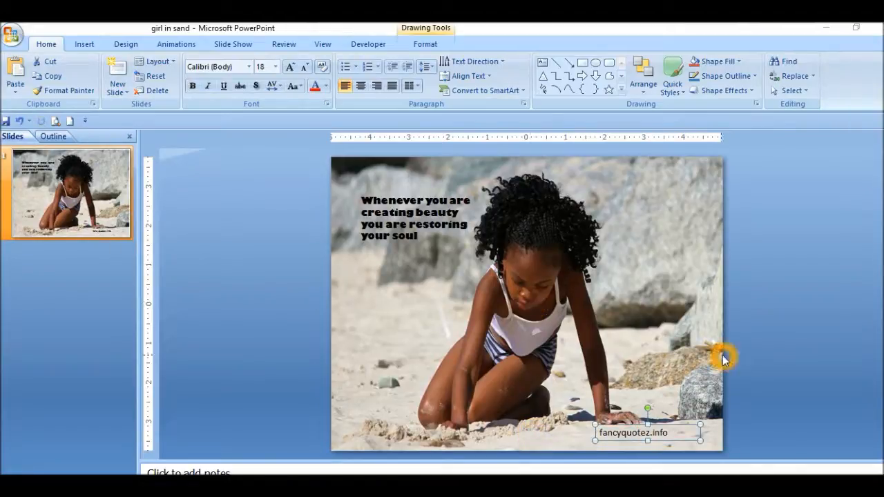
pyautogui.moveTo(754, 355)
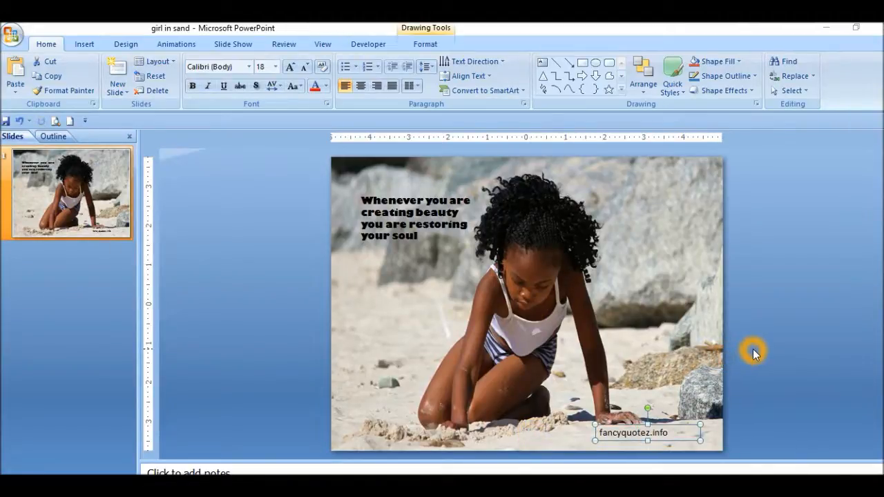